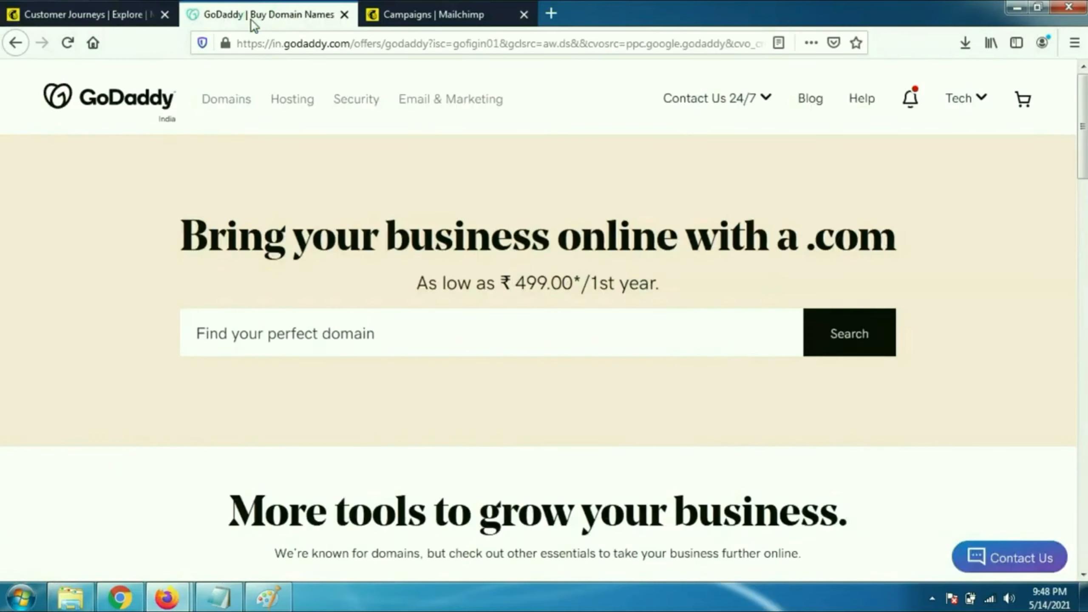
Bring the Mailchimp All campaigns list to the front, showing the two Trainer for Dog landing pages
{"action": "left_click", "coordinate": [83, 14]}
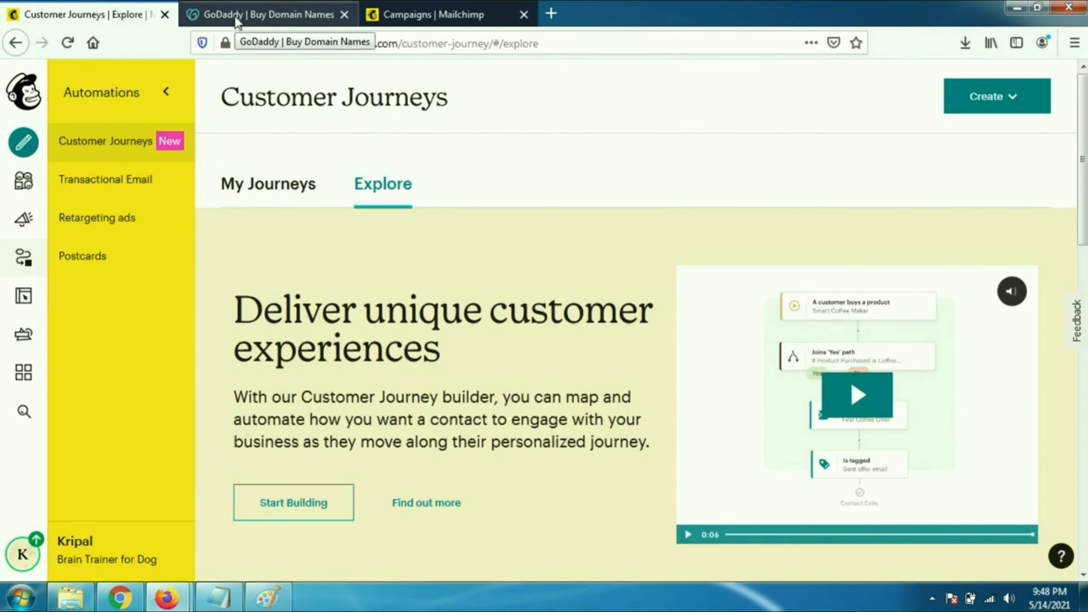
{"action": "left_click", "coordinate": [267, 14]}
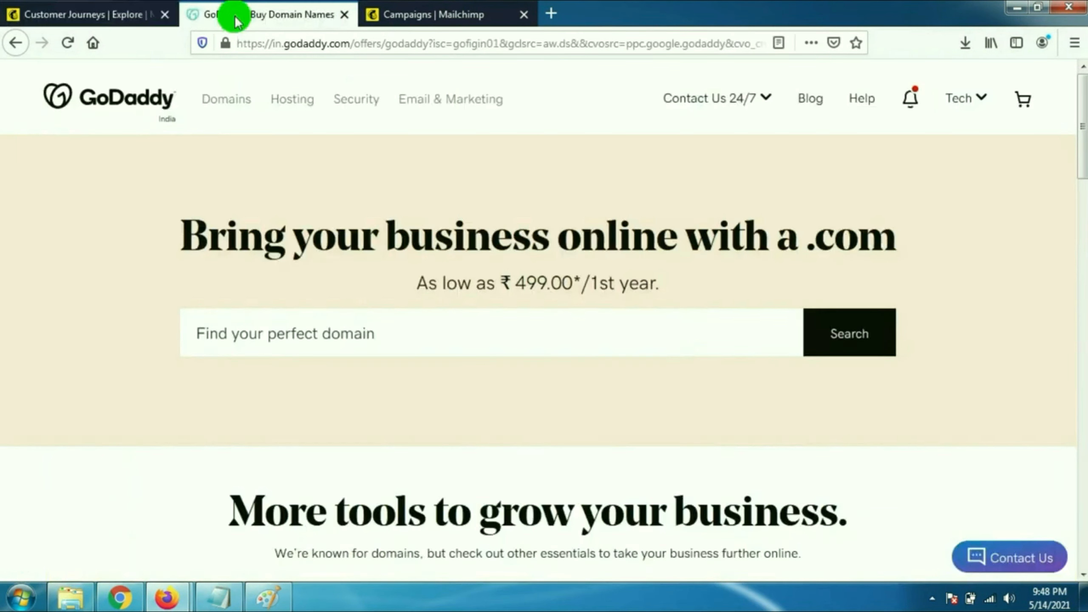
{"action": "left_click", "coordinate": [70, 14]}
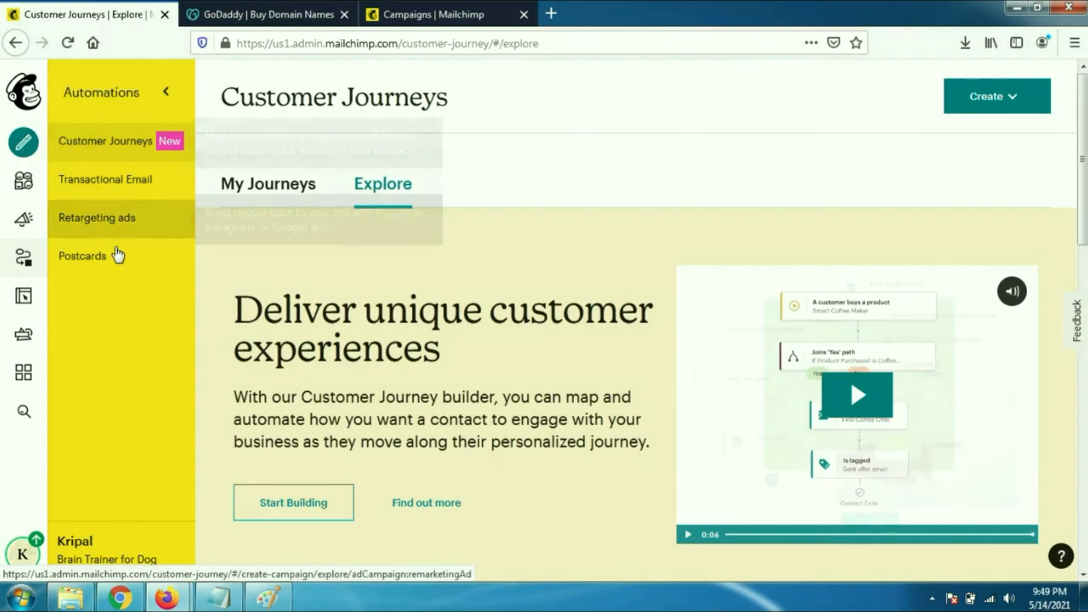
{"action": "mouse_move", "coordinate": [84, 229]}
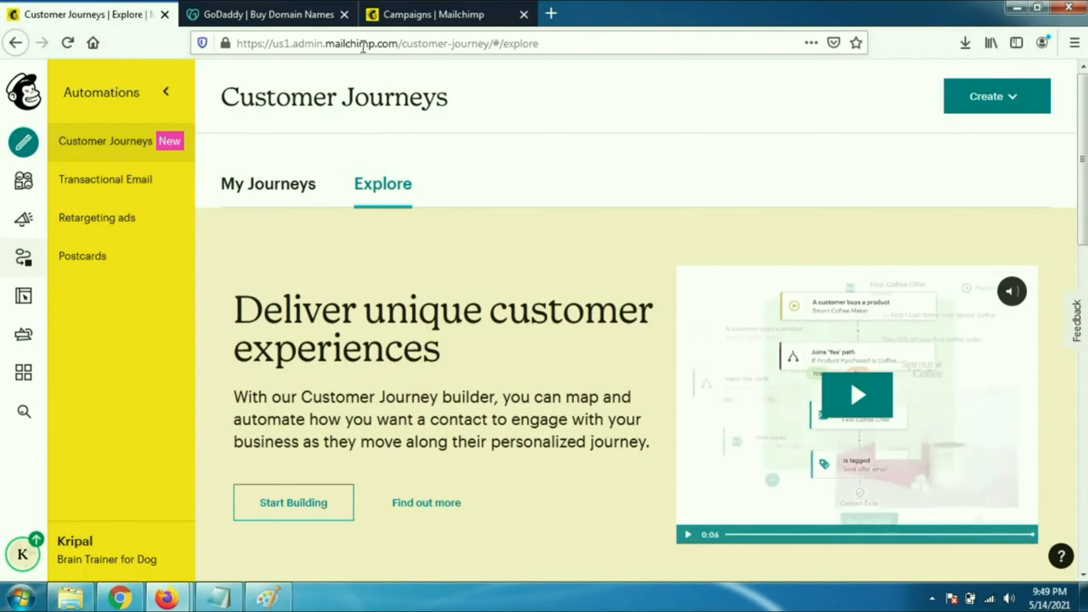
{"action": "left_click", "coordinate": [444, 13]}
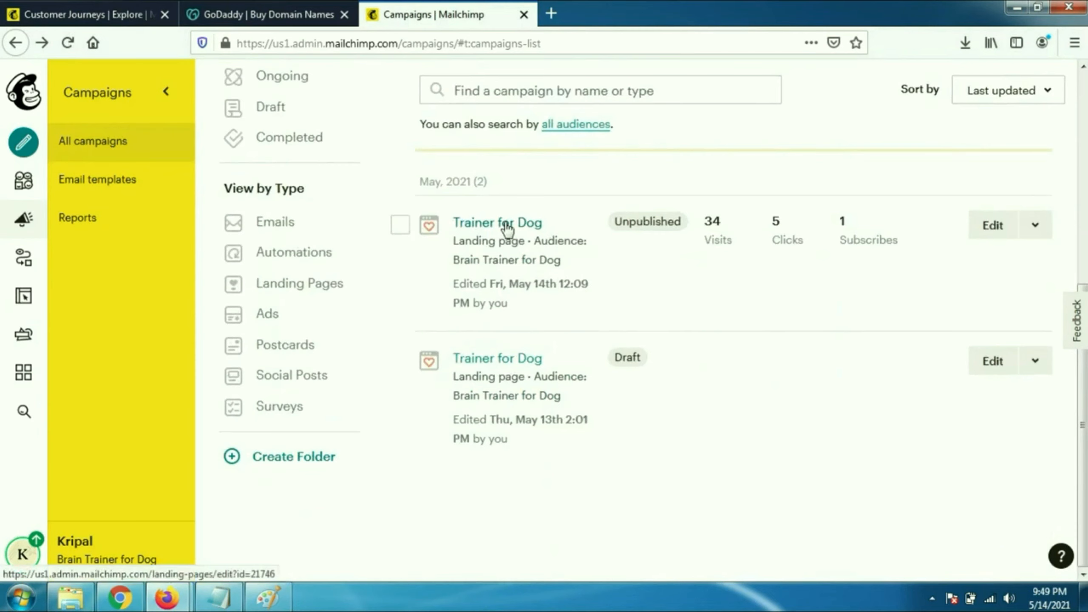
Review the unpublished Trainer for Dog landing page and its design preview, then go to GoDaddy
{"action": "left_click", "coordinate": [496, 222]}
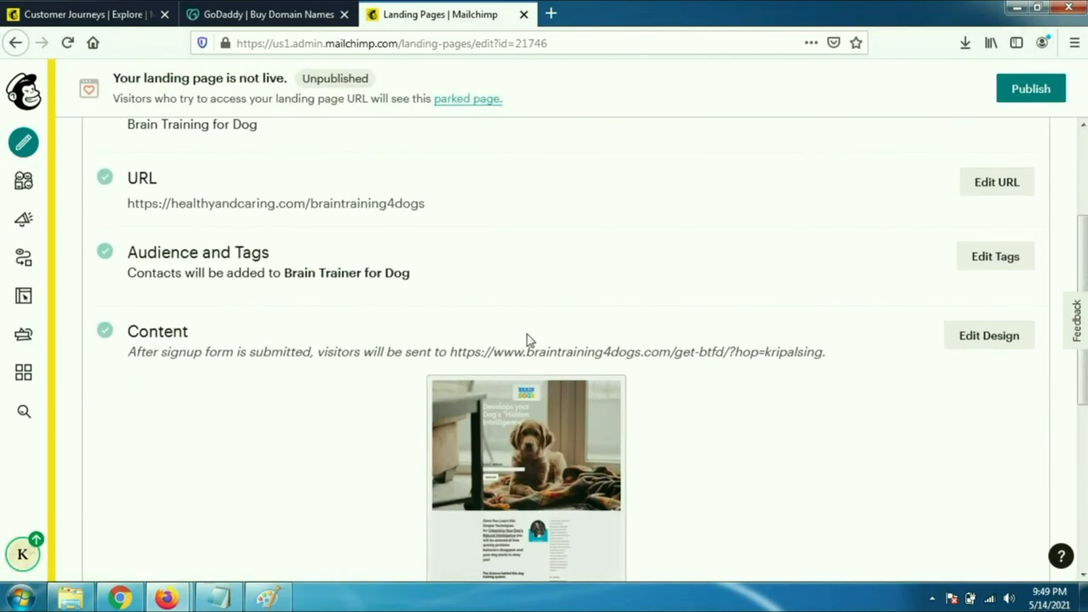
{"action": "scroll", "scroll_direction": "down", "scroll_amount": 3}
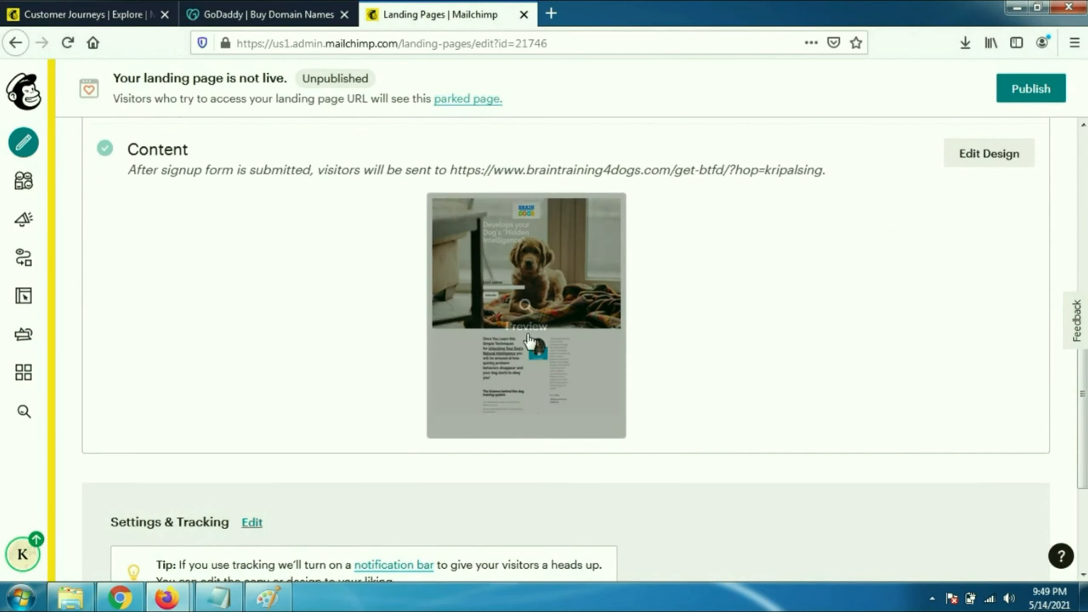
{"action": "left_click", "coordinate": [526, 312]}
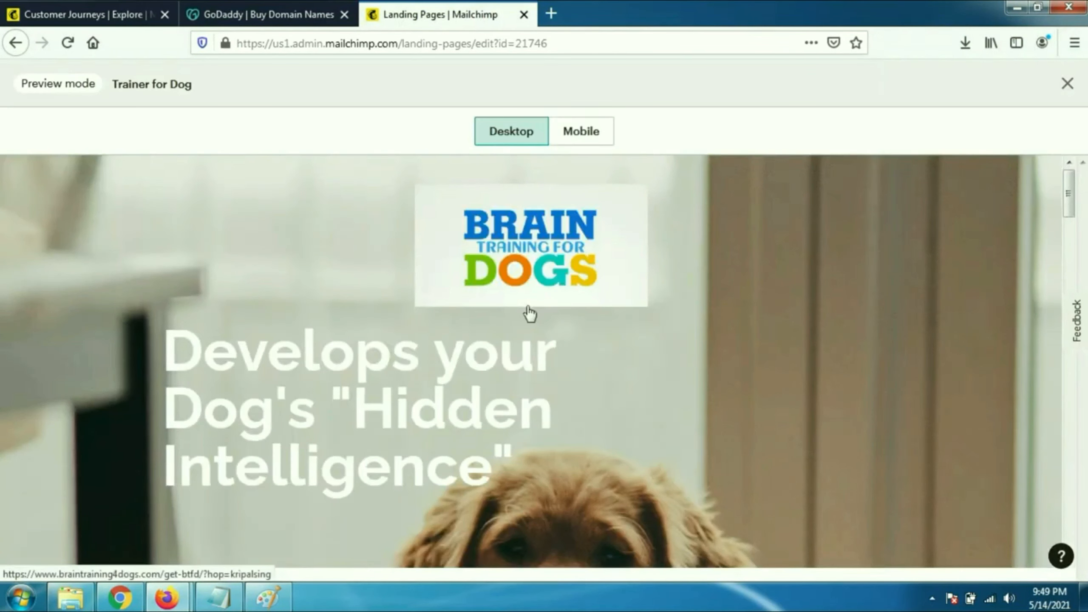
{"action": "scroll", "scroll_direction": "down", "scroll_amount": 3}
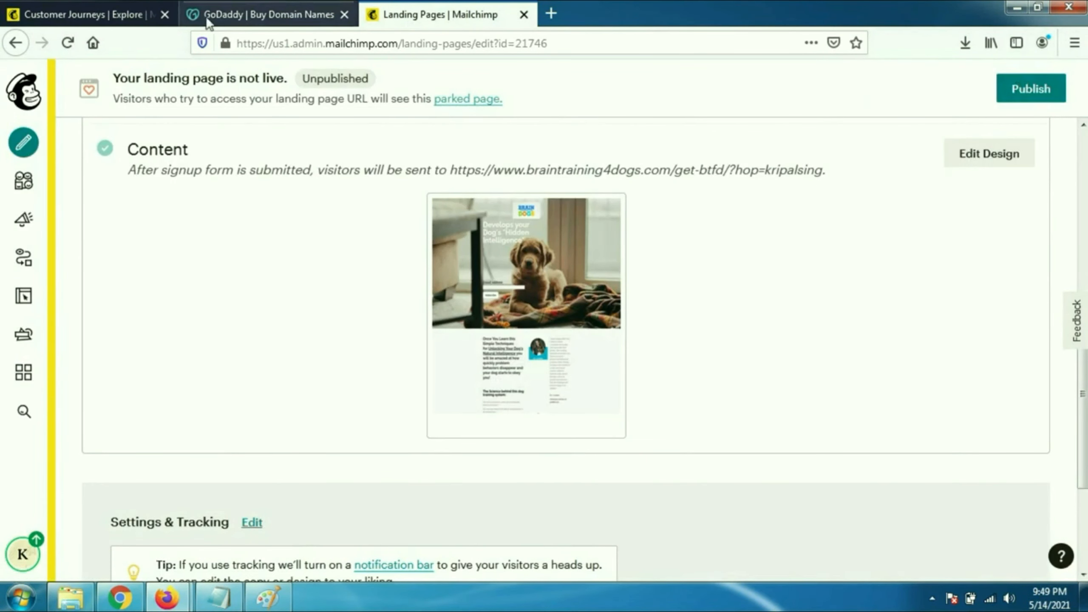
{"action": "left_click", "coordinate": [266, 13]}
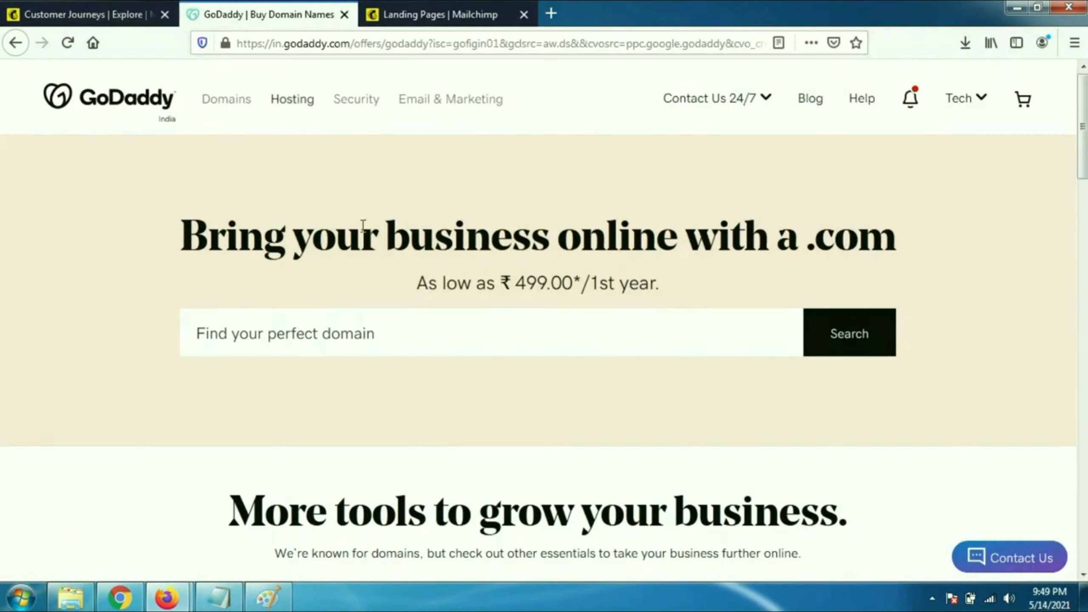
{"action": "mouse_move", "coordinate": [985, 108]}
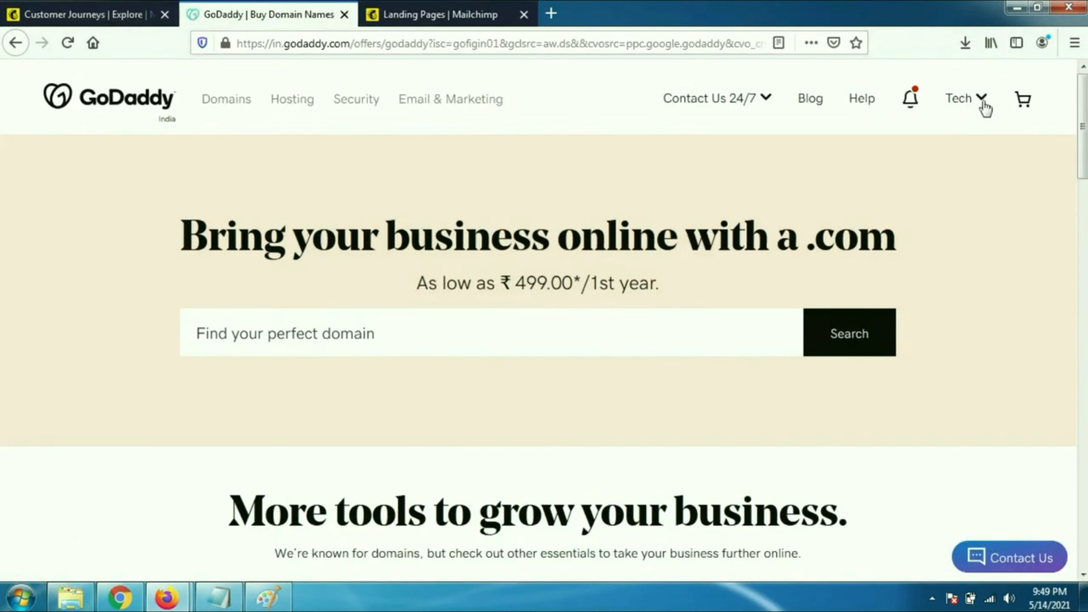
Go to My Products in the GoDaddy account and find healthyandcaring.com under Domains
{"action": "left_click", "coordinate": [959, 98]}
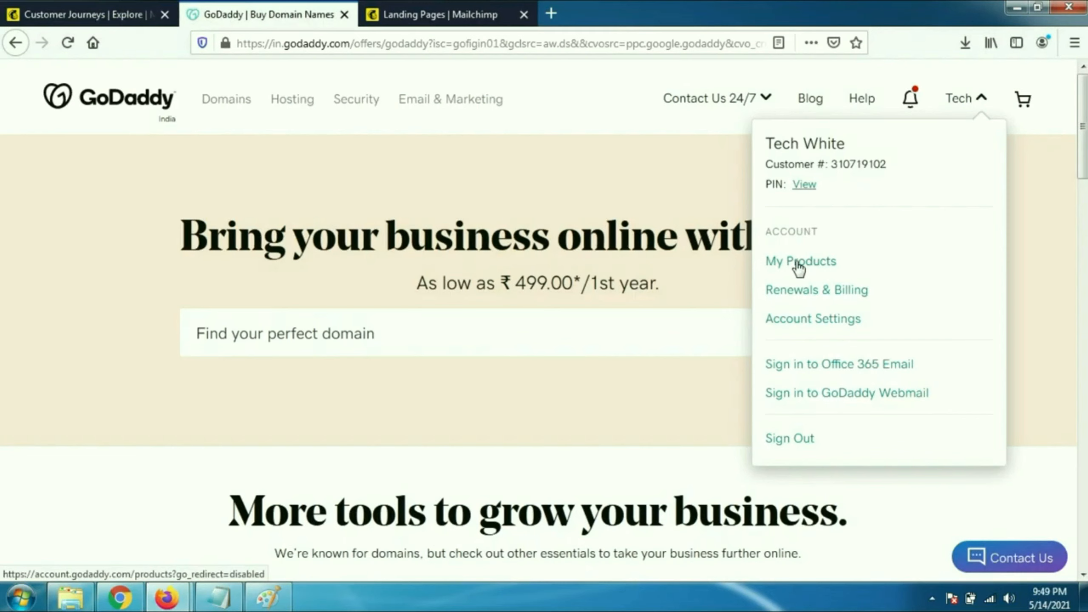
{"action": "left_click", "coordinate": [800, 261]}
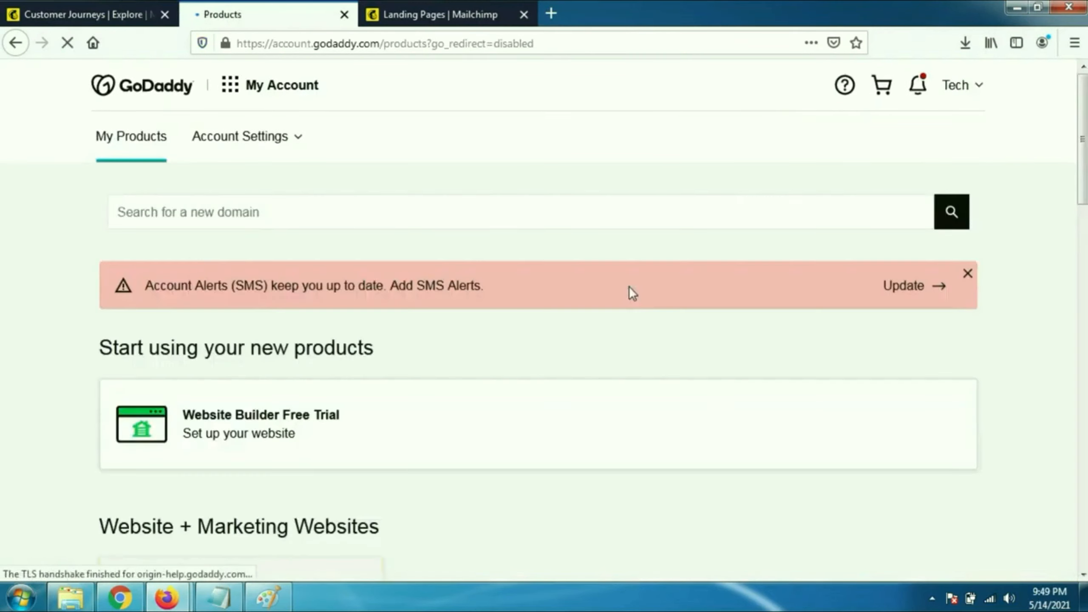
{"action": "scroll", "scroll_direction": "down", "scroll_amount": 3}
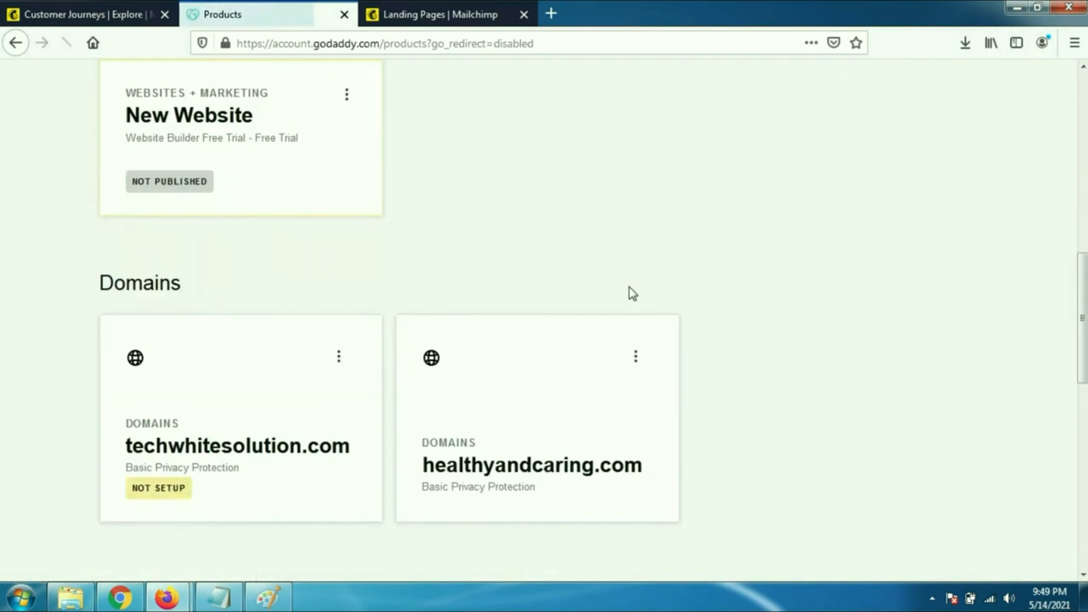
{"action": "scroll", "scroll_direction": "down", "scroll_amount": 3}
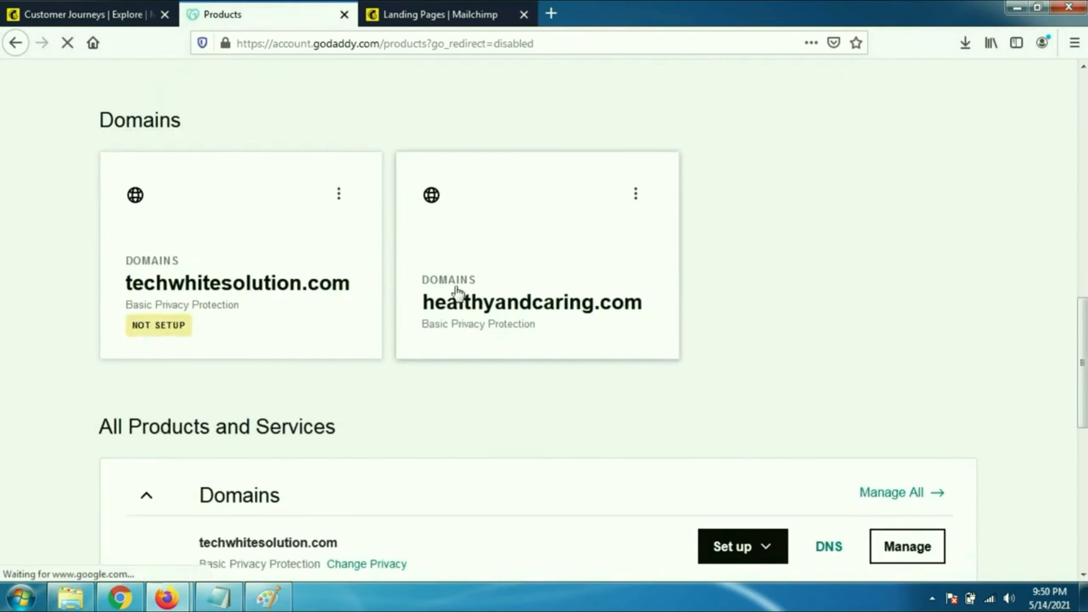
{"action": "scroll", "scroll_direction": "down", "scroll_amount": 3}
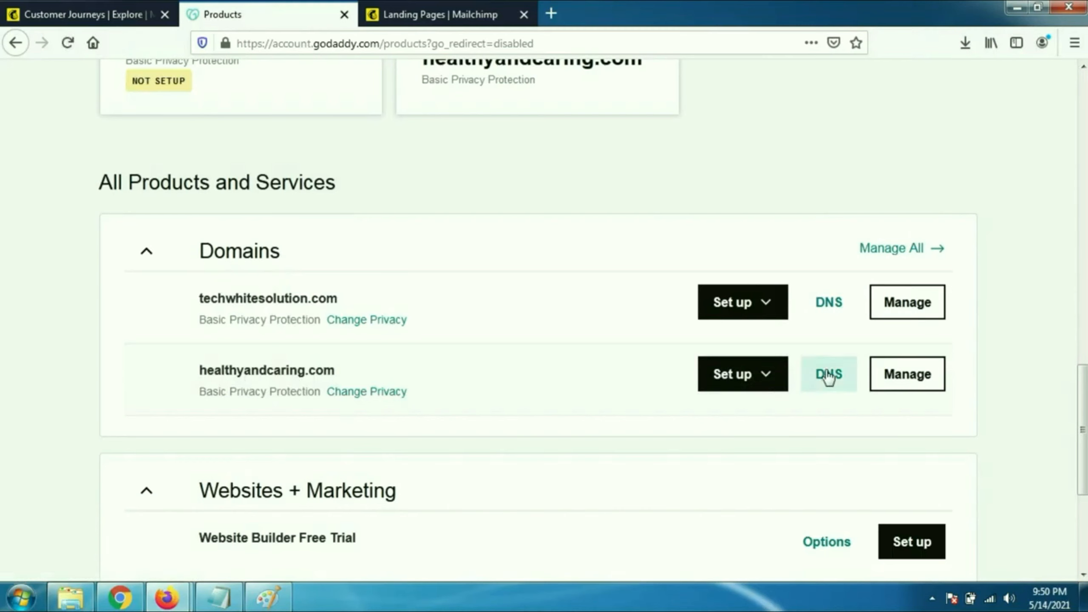
View the DNS records for healthyandcaring.com, then return to Mailchimp's Customer Journeys page
{"action": "left_click", "coordinate": [828, 373]}
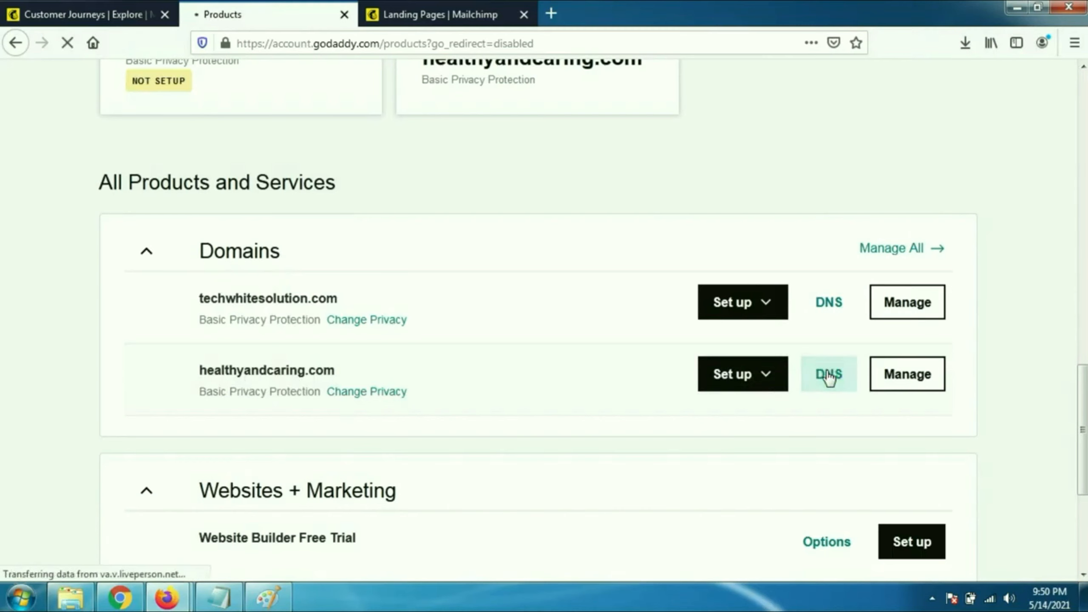
{"action": "left_click", "coordinate": [827, 374]}
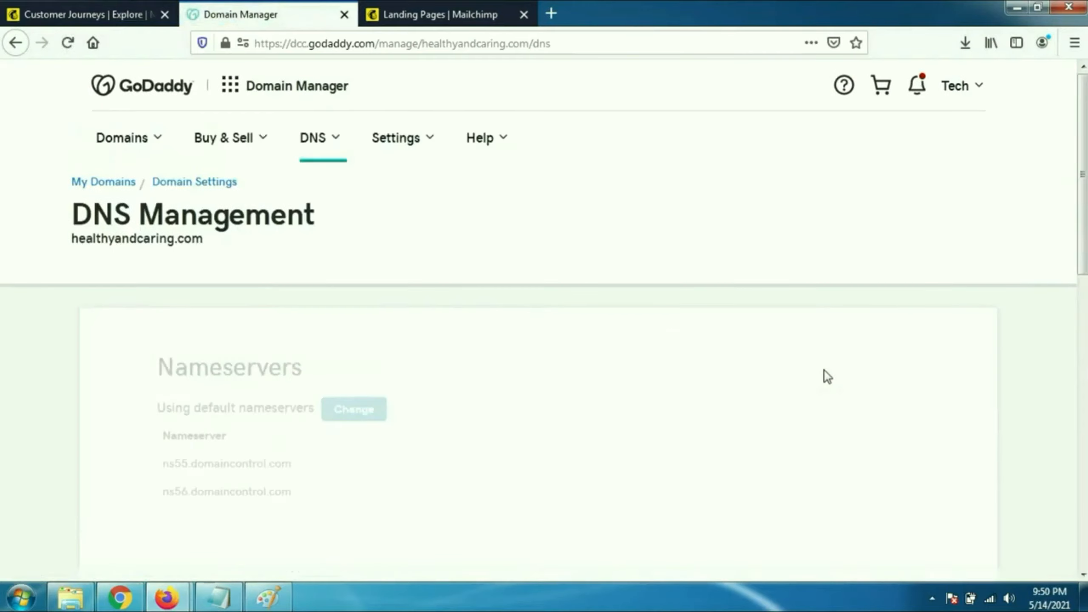
{"action": "scroll", "scroll_direction": "down", "scroll_amount": 3}
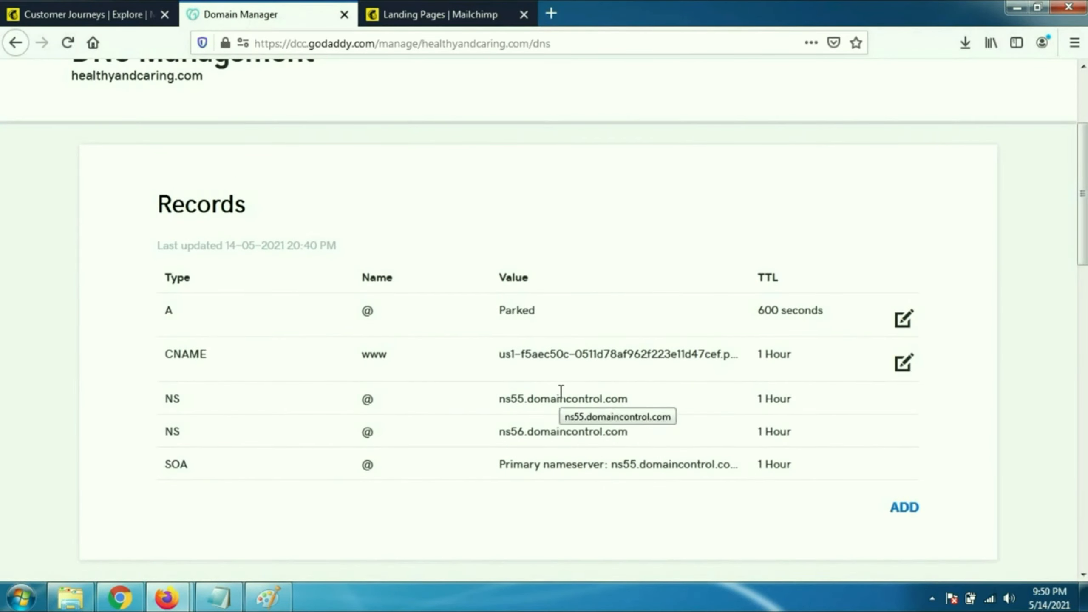
{"action": "left_click", "coordinate": [83, 14]}
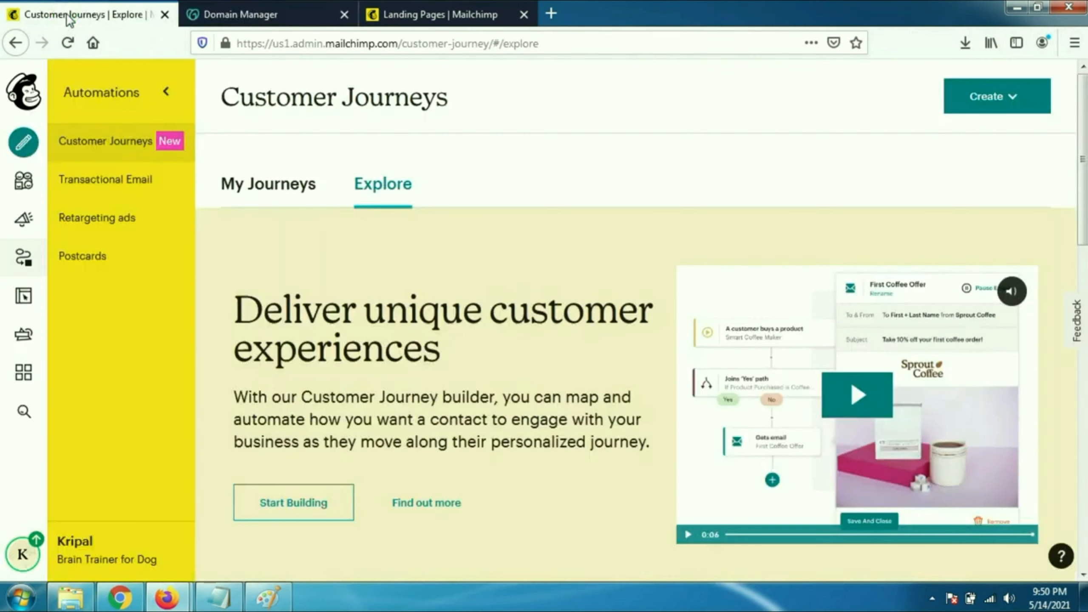
{"action": "mouse_move", "coordinate": [23, 296]}
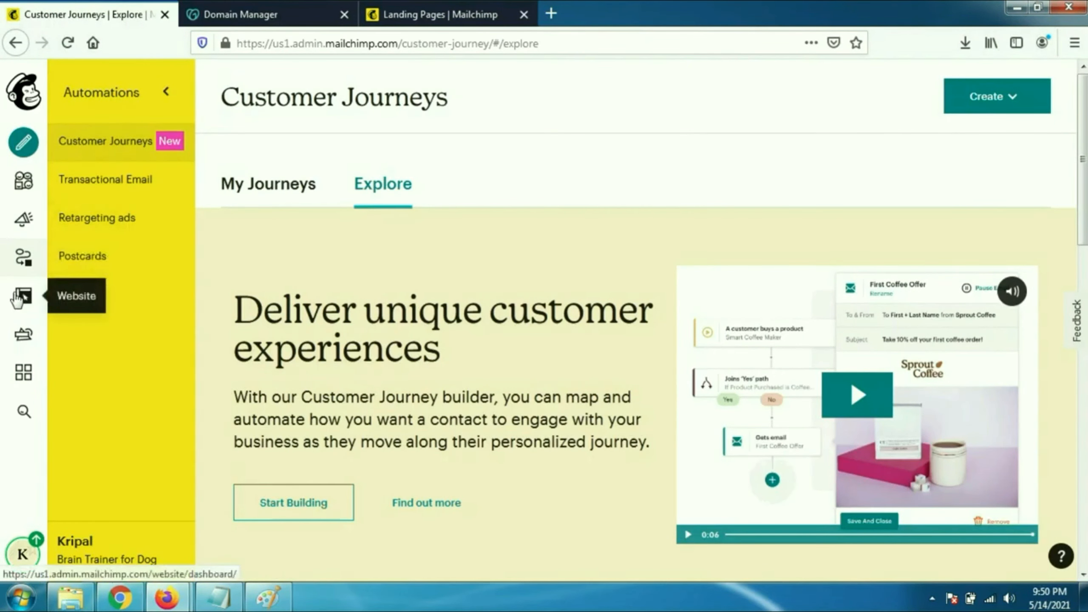
Go to Mailchimp's Website Domains overview and find the Connected Domains section
{"action": "left_click", "coordinate": [23, 296]}
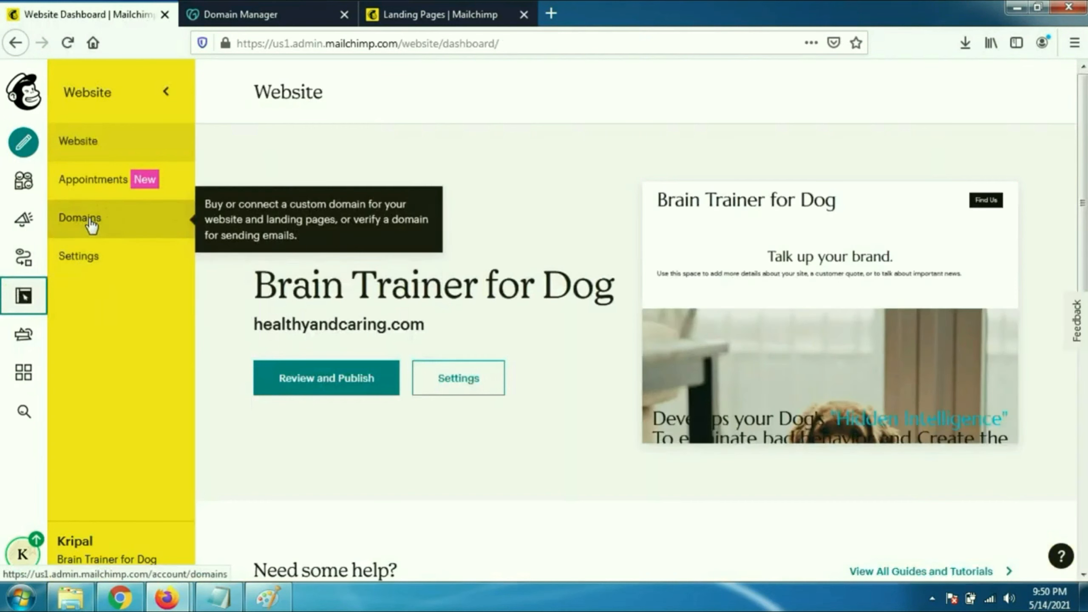
{"action": "left_click", "coordinate": [90, 218]}
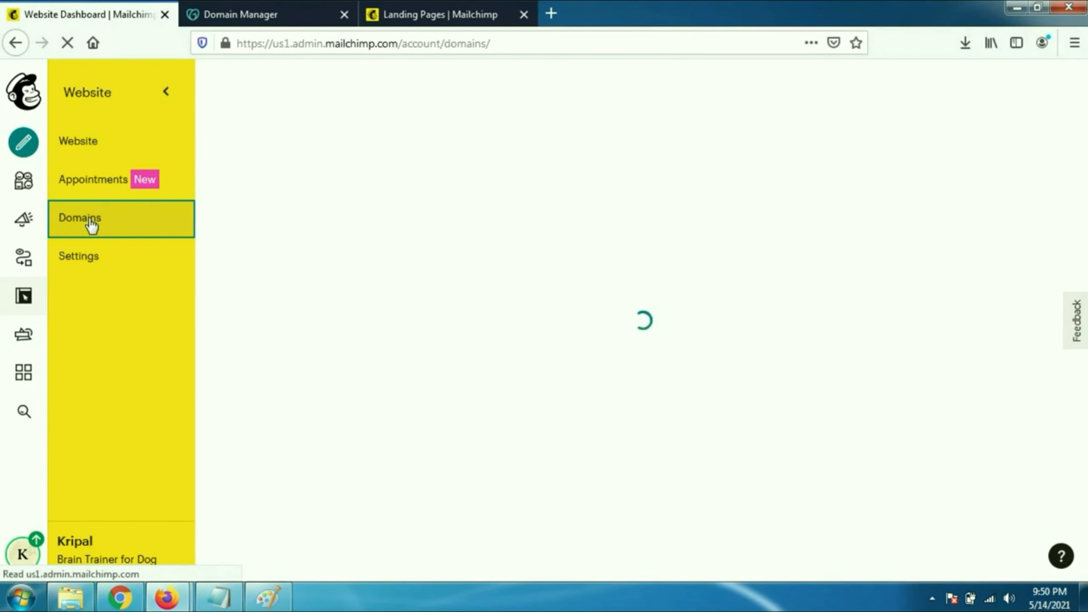
{"action": "left_click", "coordinate": [91, 223]}
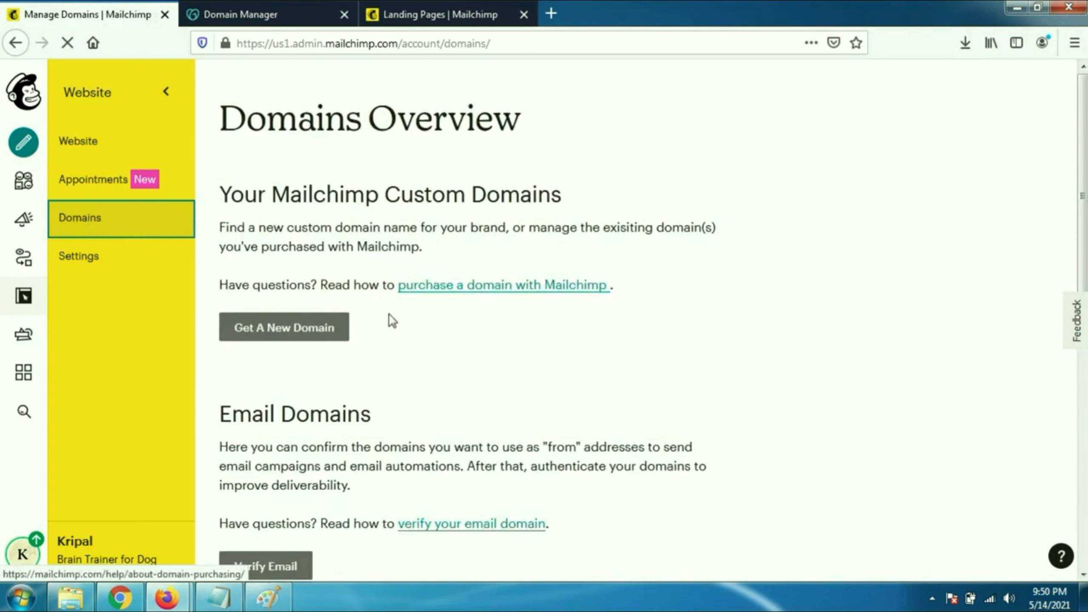
{"action": "scroll", "scroll_direction": "down", "scroll_amount": 3}
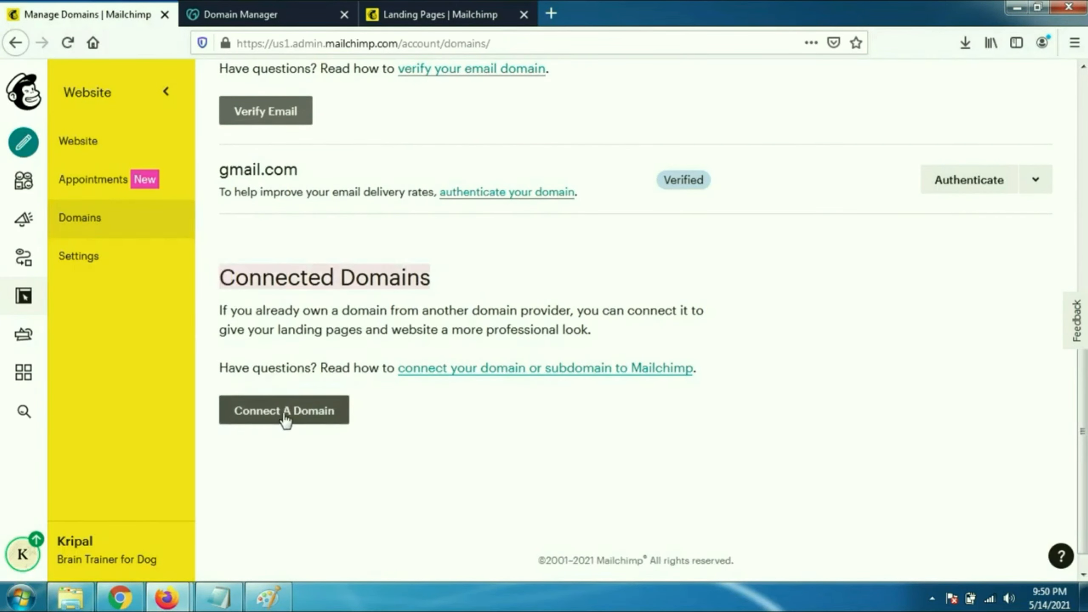
Start the Connect A Domain form, ready for the domain entry, then switch to GoDaddy
{"action": "left_click", "coordinate": [283, 409]}
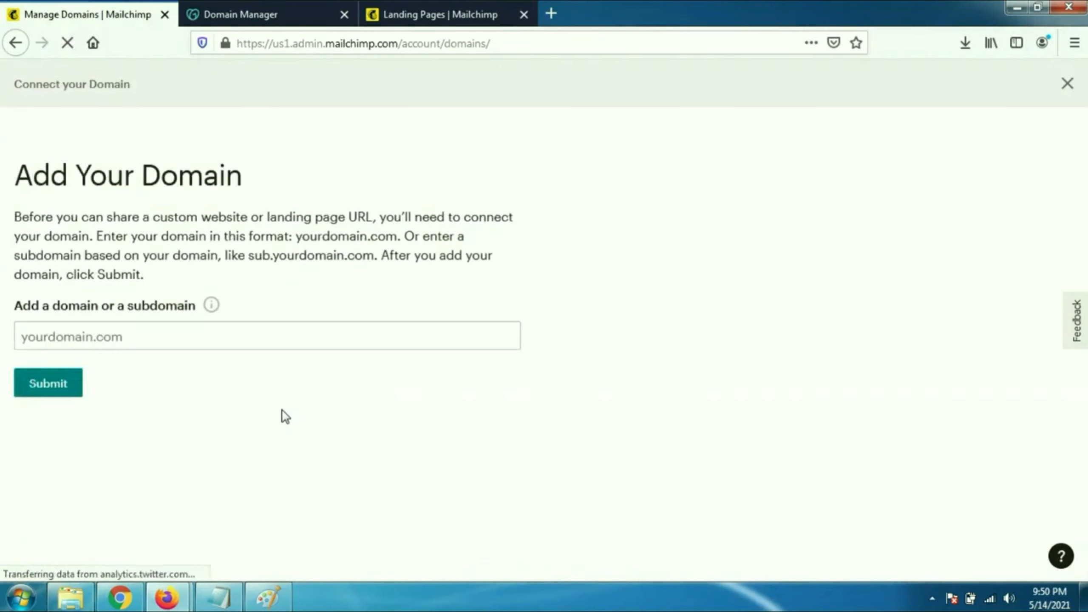
{"action": "left_click", "coordinate": [266, 337]}
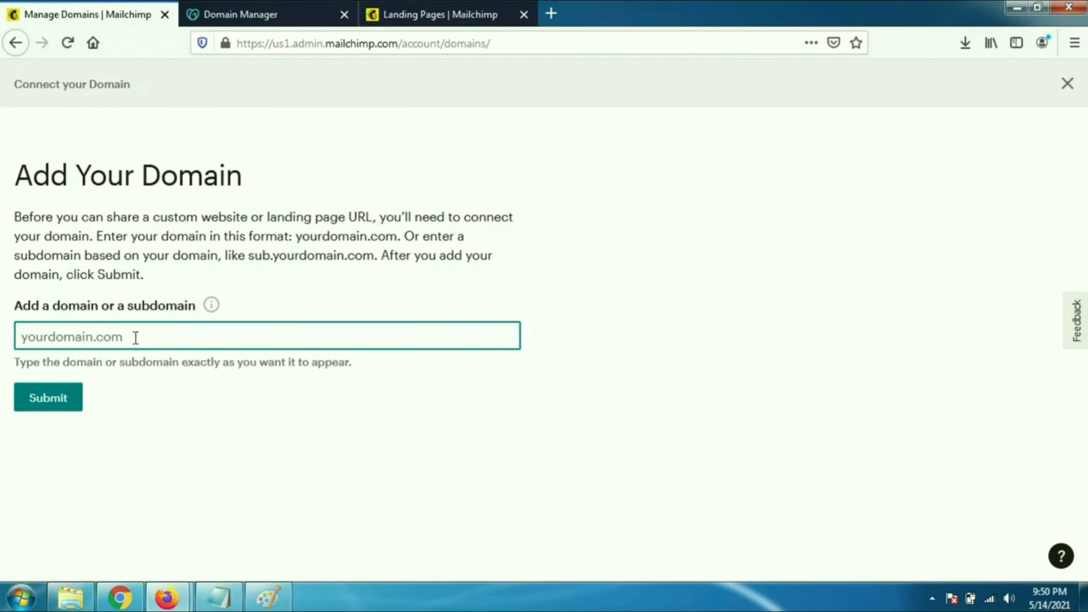
{"action": "left_click", "coordinate": [266, 14]}
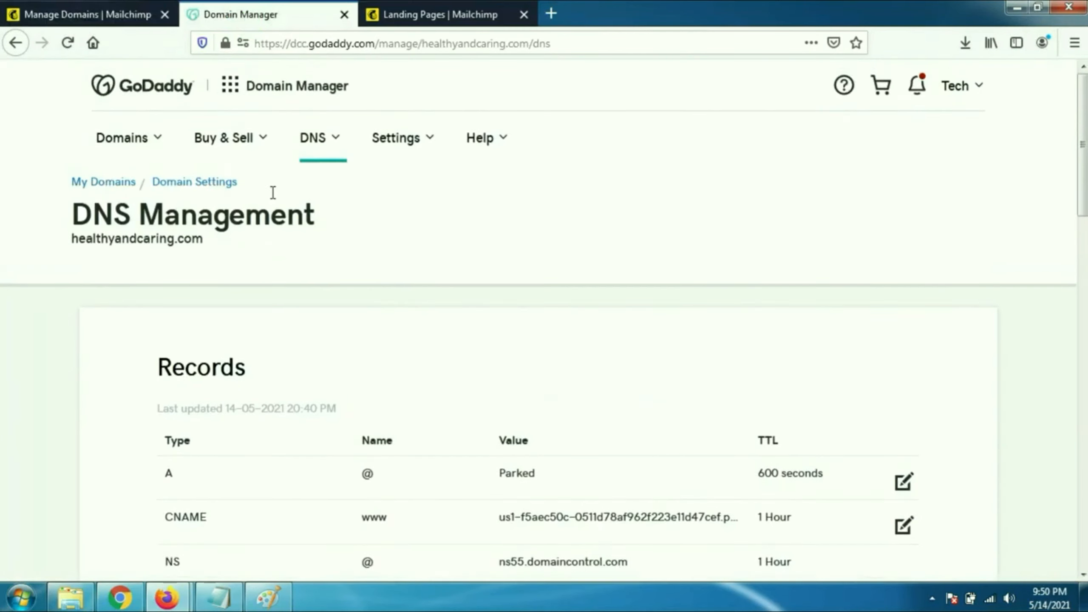
Copy the domain name healthyandcaring.com from GoDaddy and return to Mailchimp's Add Your Domain form
{"action": "double_click", "coordinate": [93, 238]}
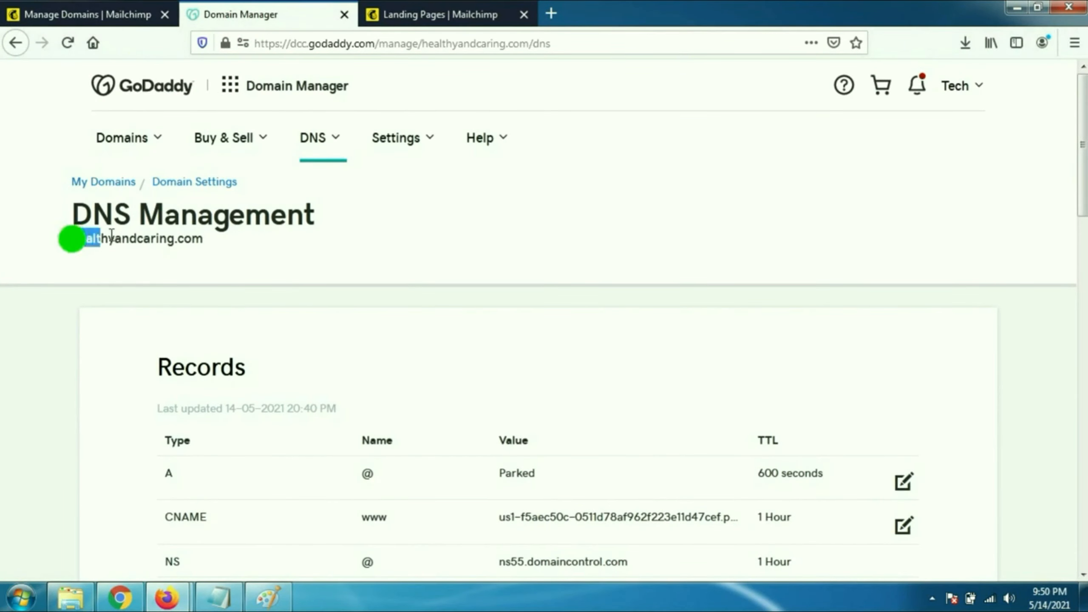
{"action": "right_click", "coordinate": [137, 238]}
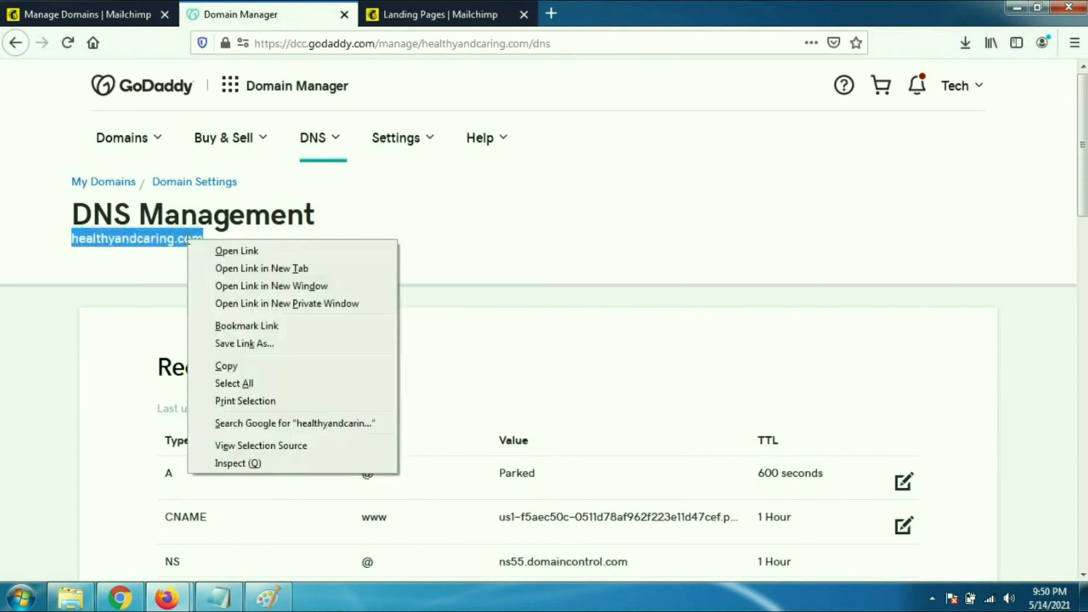
{"action": "left_click", "coordinate": [206, 318]}
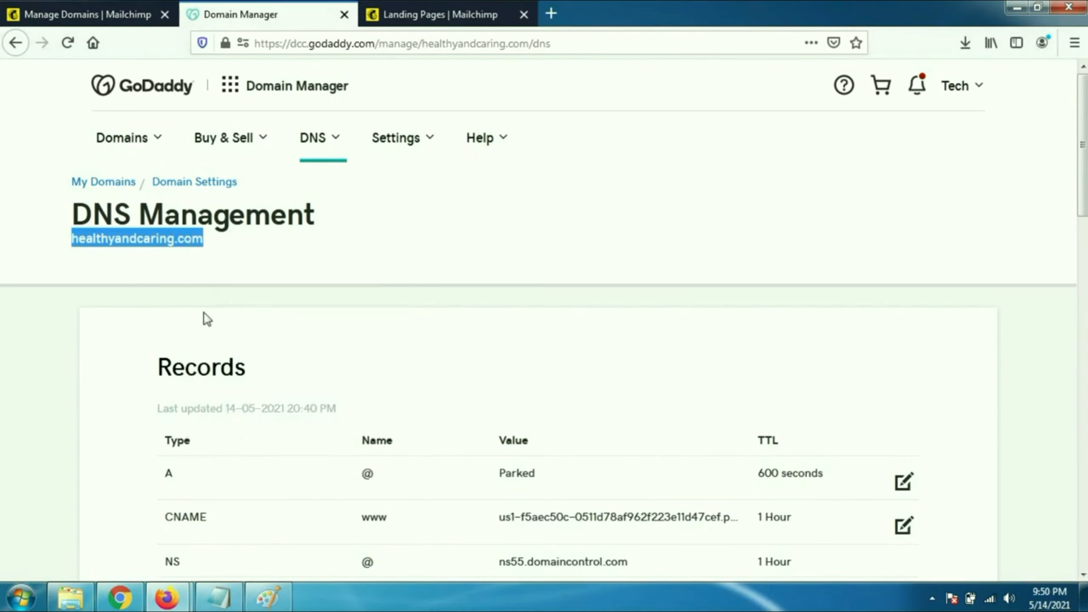
{"action": "left_click", "coordinate": [76, 14]}
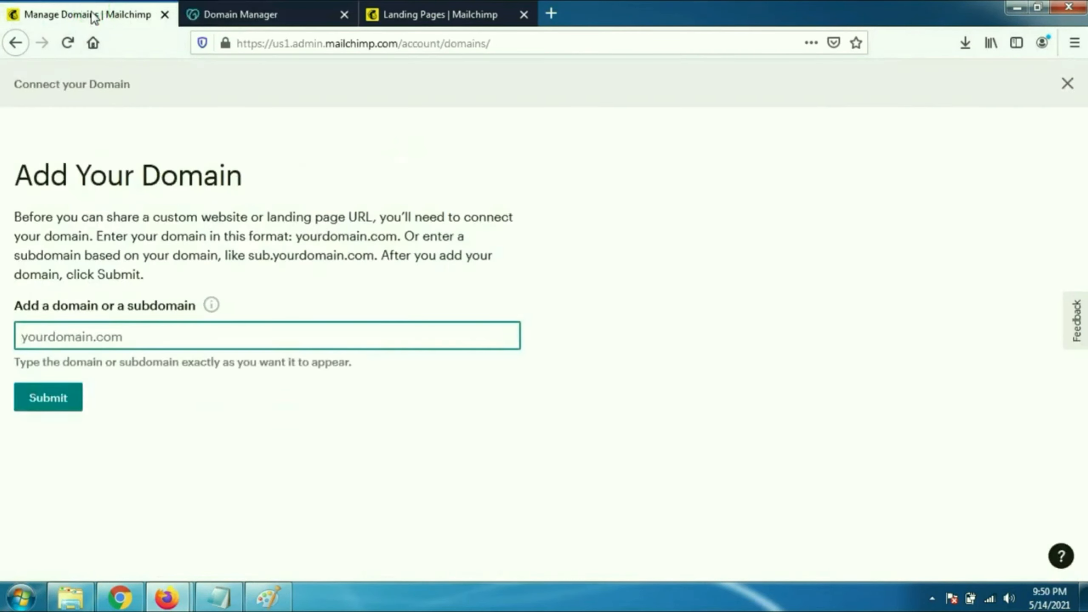
Enter healthyandcaring.com, change the www prefix to pets, and submit pets.healthyandcaring.com
{"action": "type", "text": "healthyandcaring.com"}
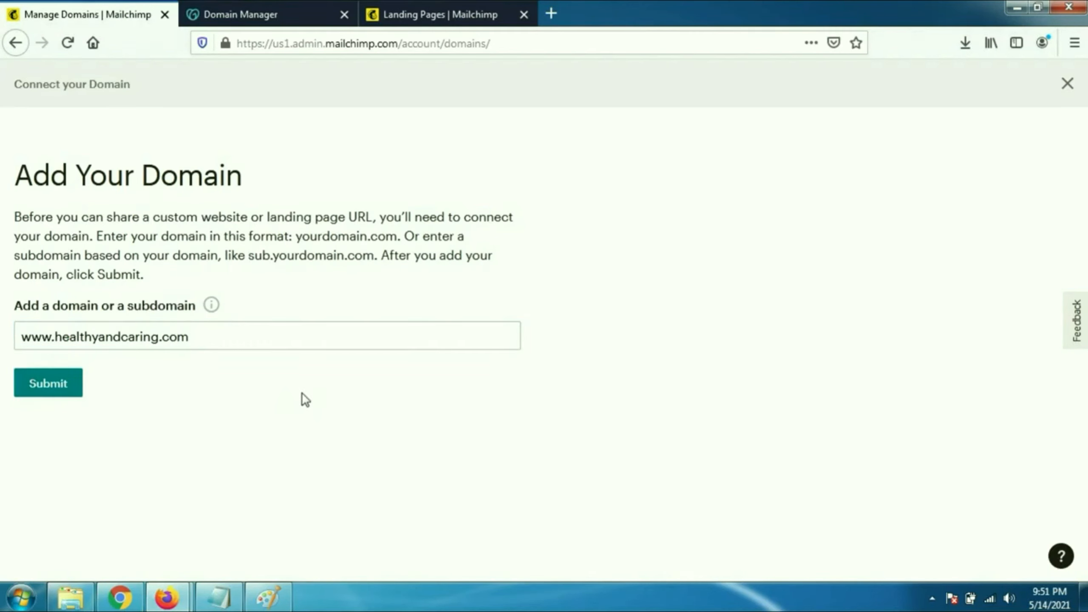
{"action": "left_click", "coordinate": [266, 336]}
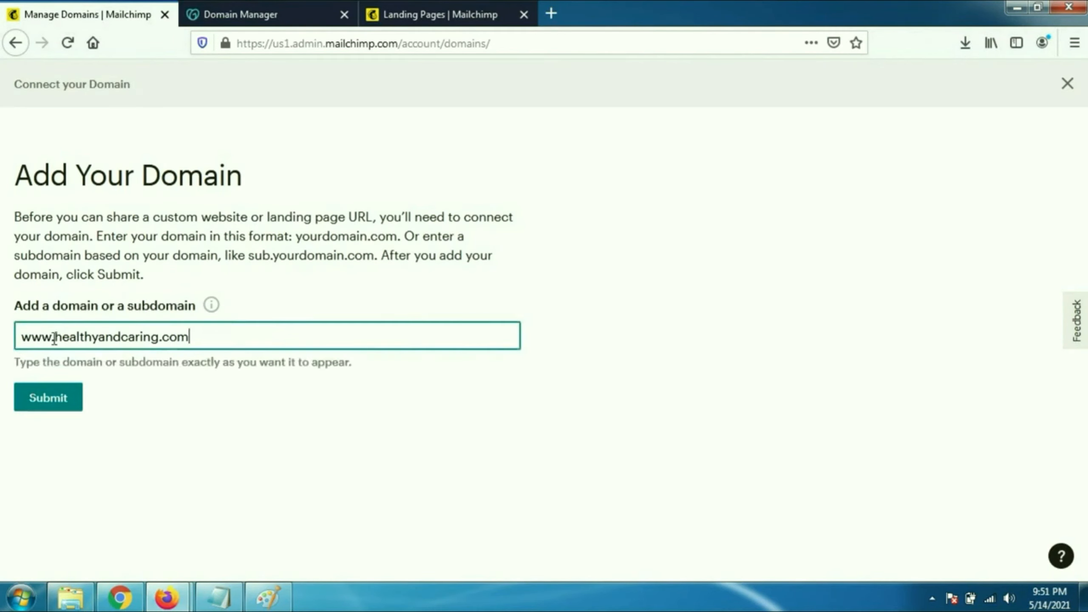
{"action": "key", "text": "BackSpace"}
{"action": "type", "text": "pets"}
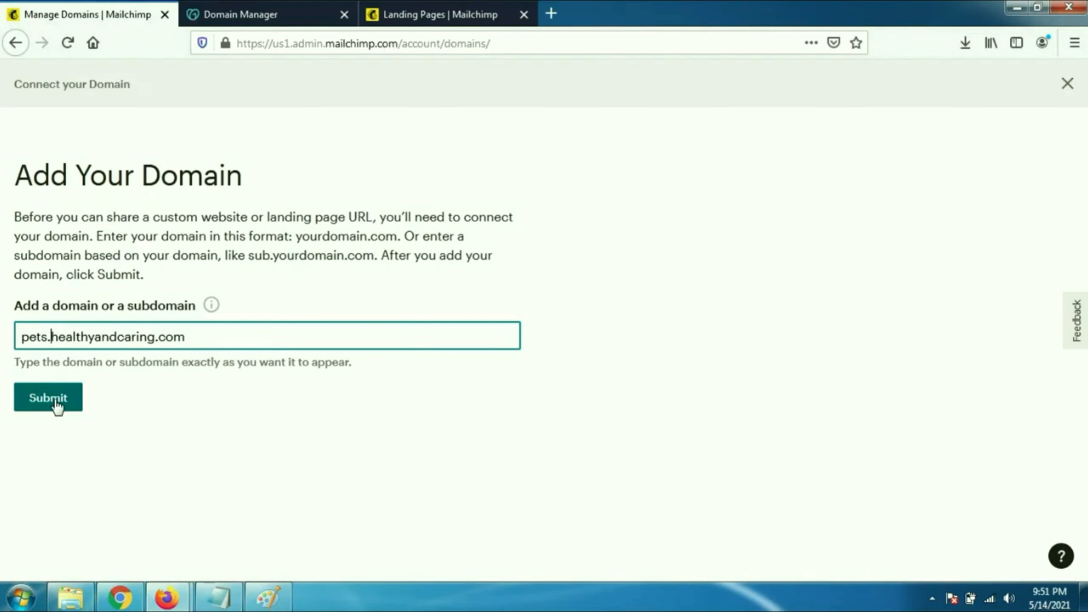
{"action": "left_click", "coordinate": [47, 397]}
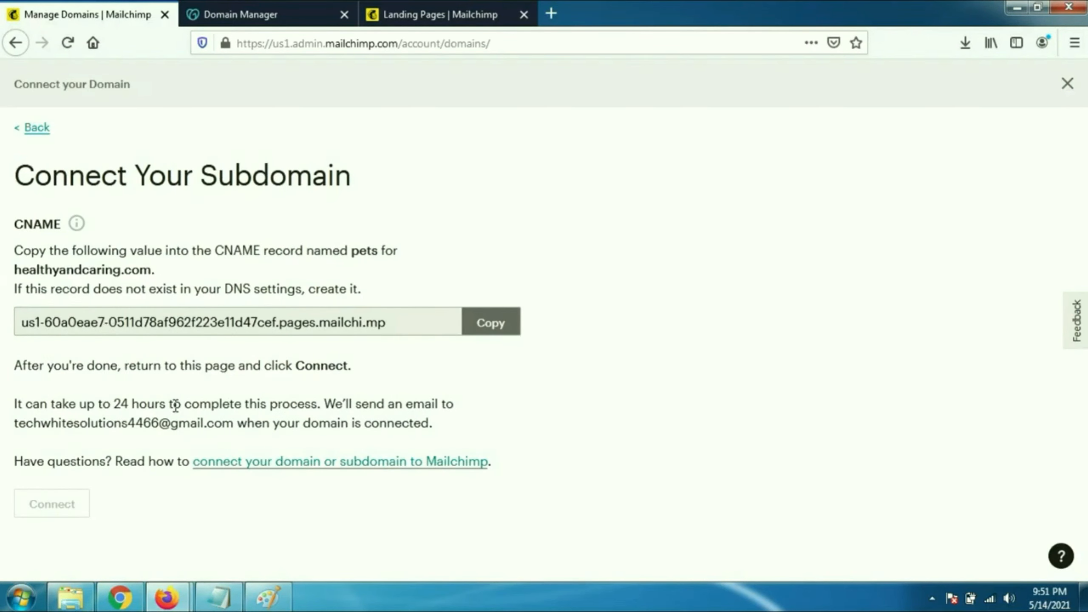
{"action": "mouse_move", "coordinate": [48, 266]}
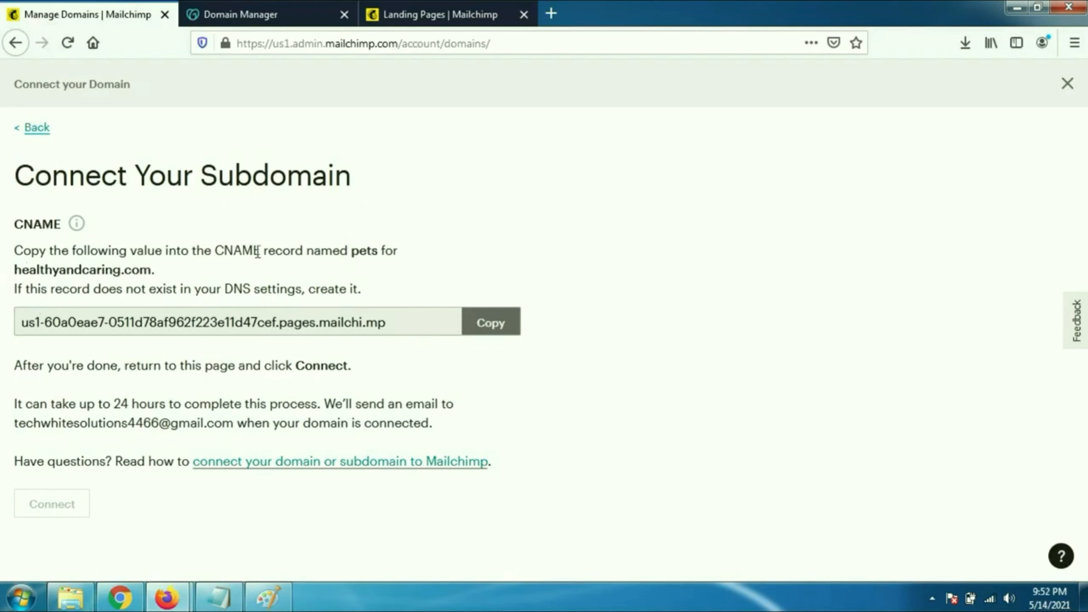
{"action": "mouse_move", "coordinate": [358, 250]}
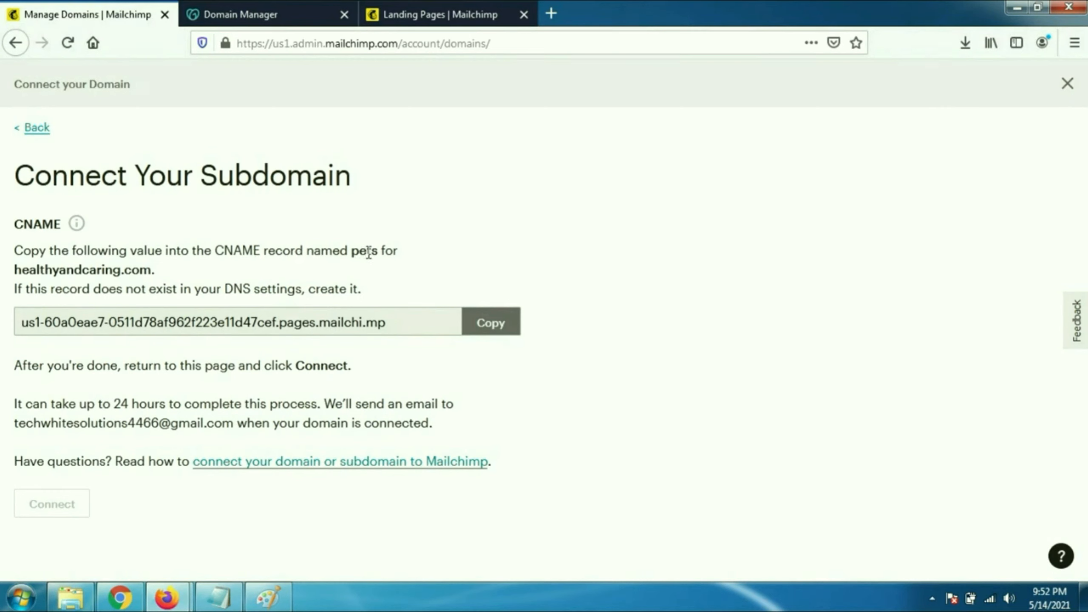
Copy the CNAME value Mailchimp gives for pets and switch to the GoDaddy DNS records
{"action": "left_click", "coordinate": [489, 322]}
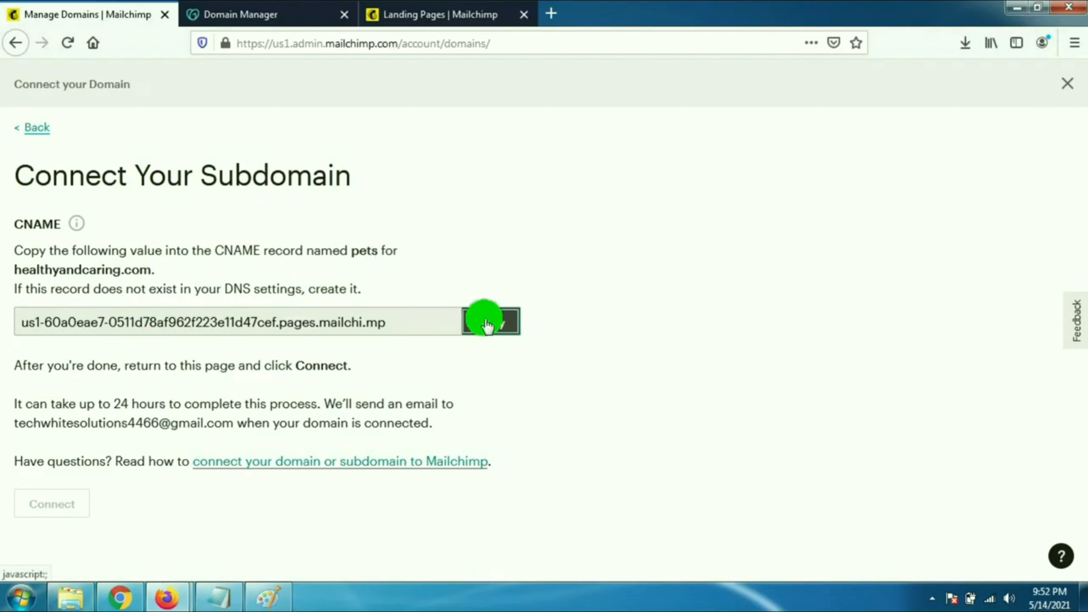
{"action": "left_click", "coordinate": [490, 321]}
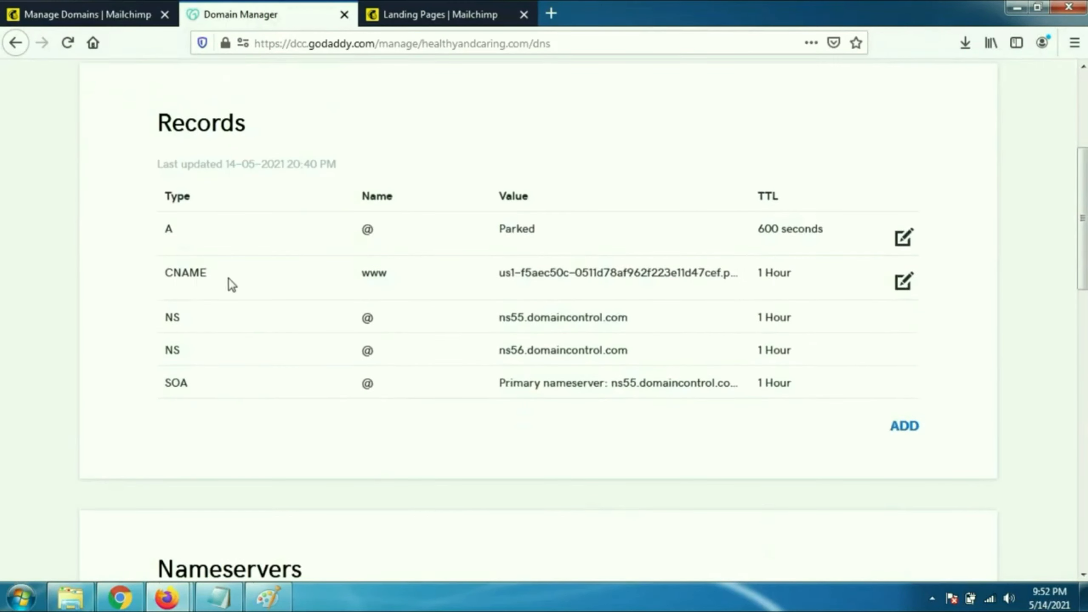
{"action": "left_click", "coordinate": [903, 425]}
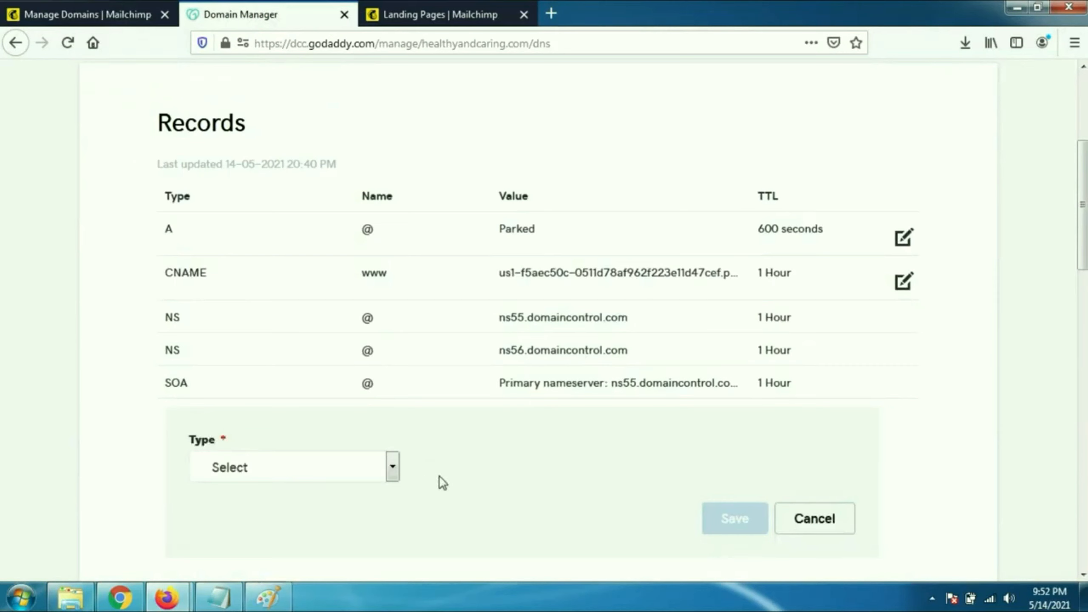
{"action": "left_click", "coordinate": [292, 466]}
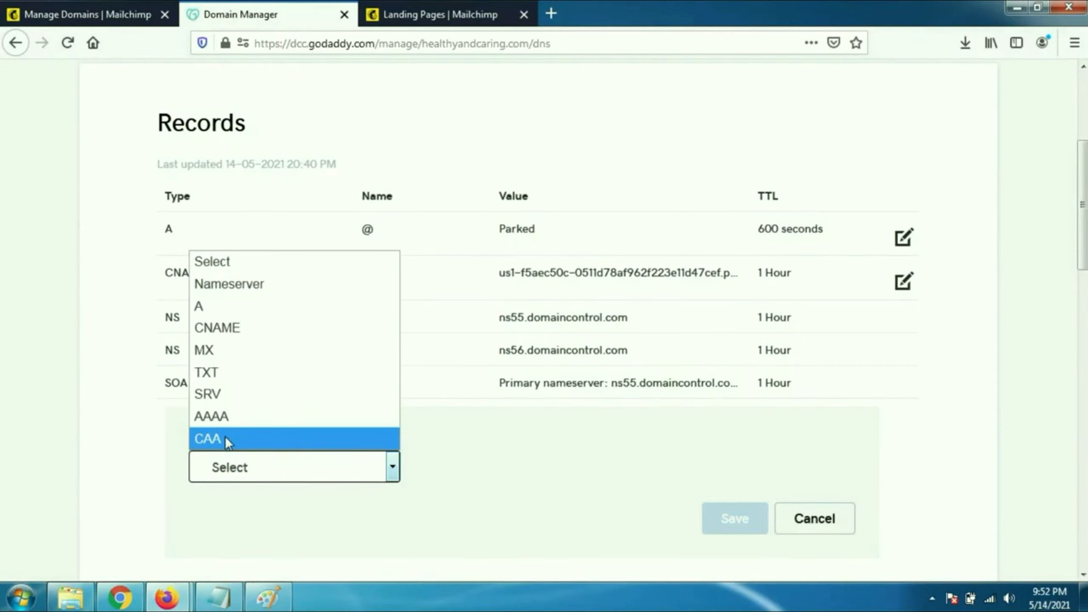
{"action": "mouse_move", "coordinate": [212, 306]}
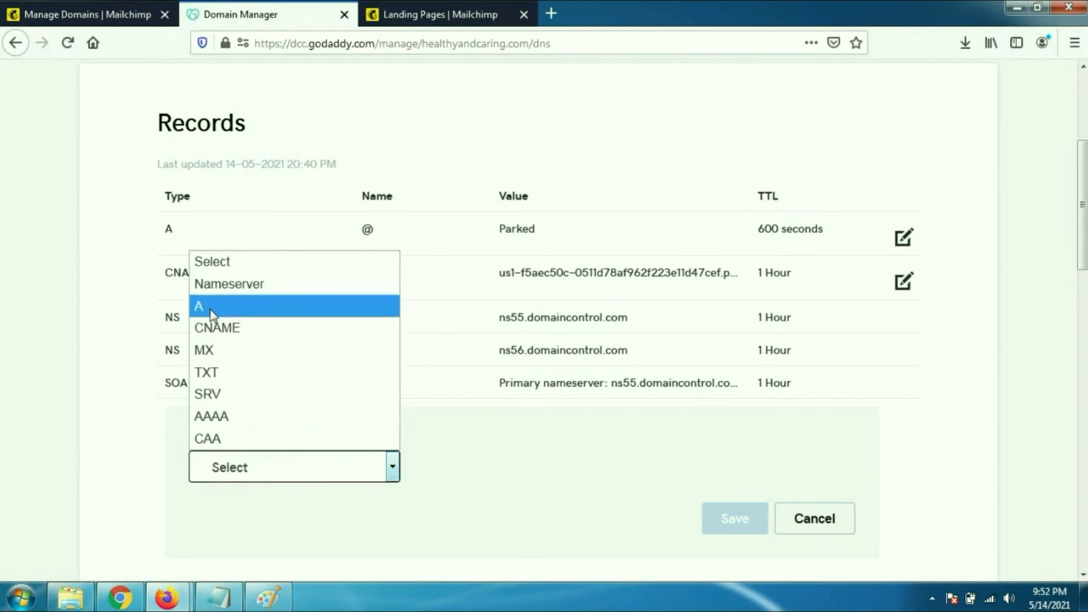
{"action": "mouse_move", "coordinate": [195, 308]}
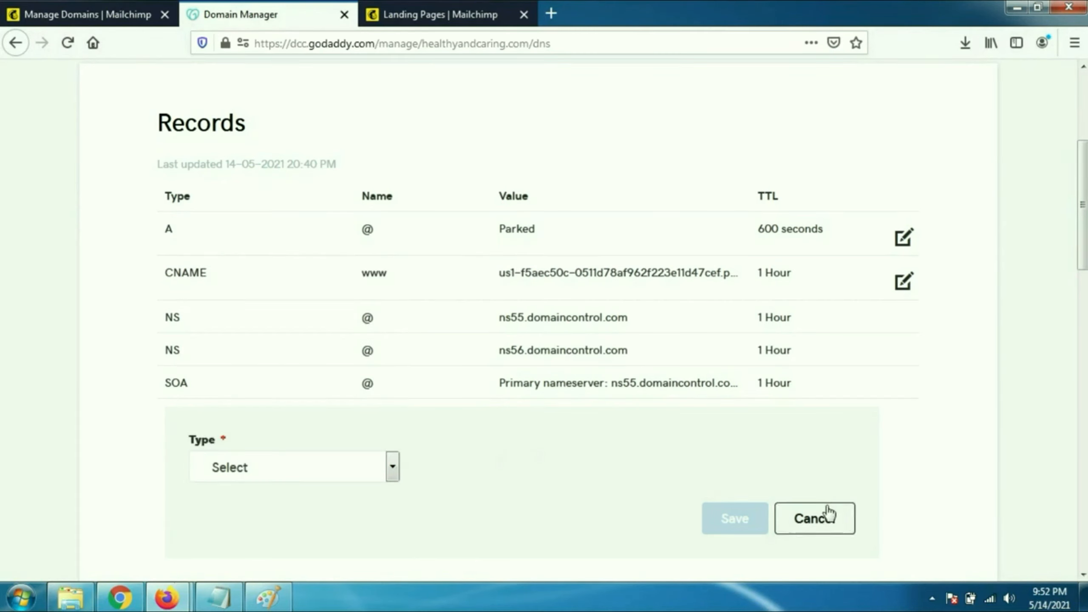
{"action": "left_click", "coordinate": [814, 518]}
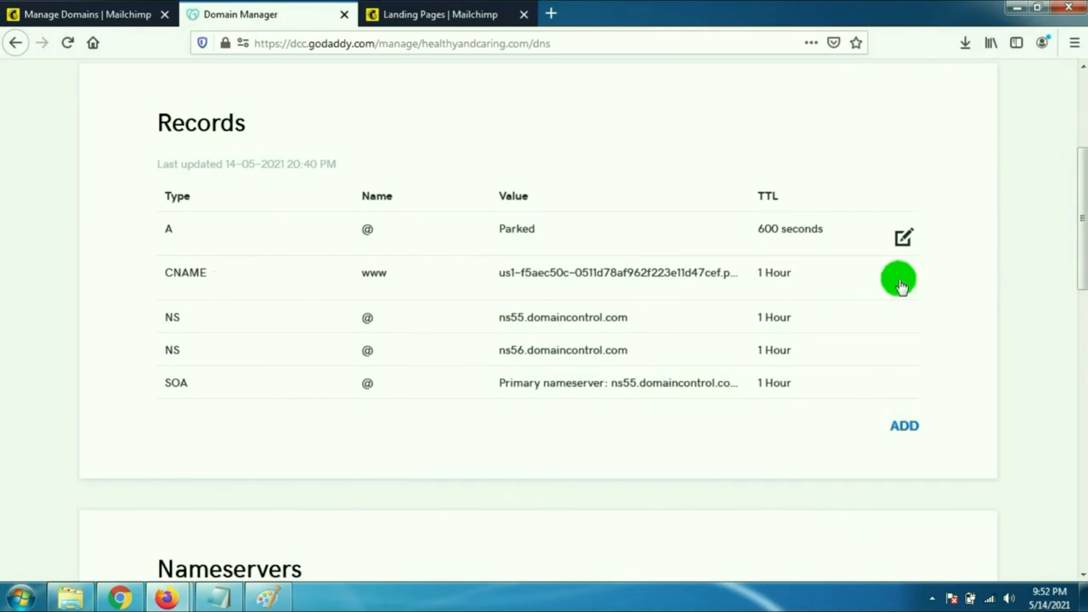
Edit the CNAME record host and fetch Mailchimp's CNAME value for the pets subdomain
{"action": "left_click", "coordinate": [899, 279]}
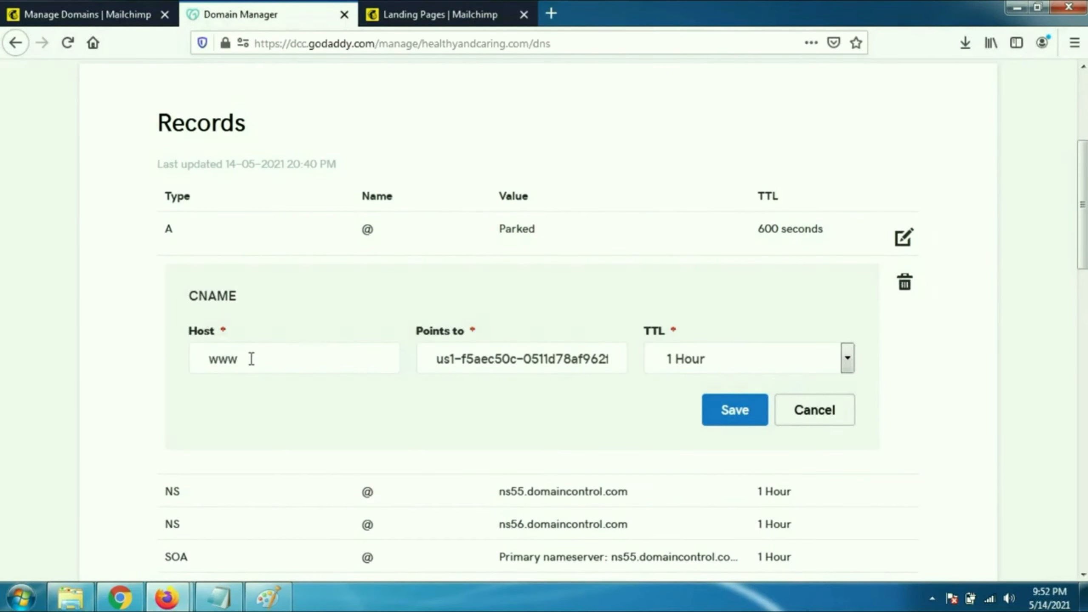
{"action": "double_click", "coordinate": [221, 358]}
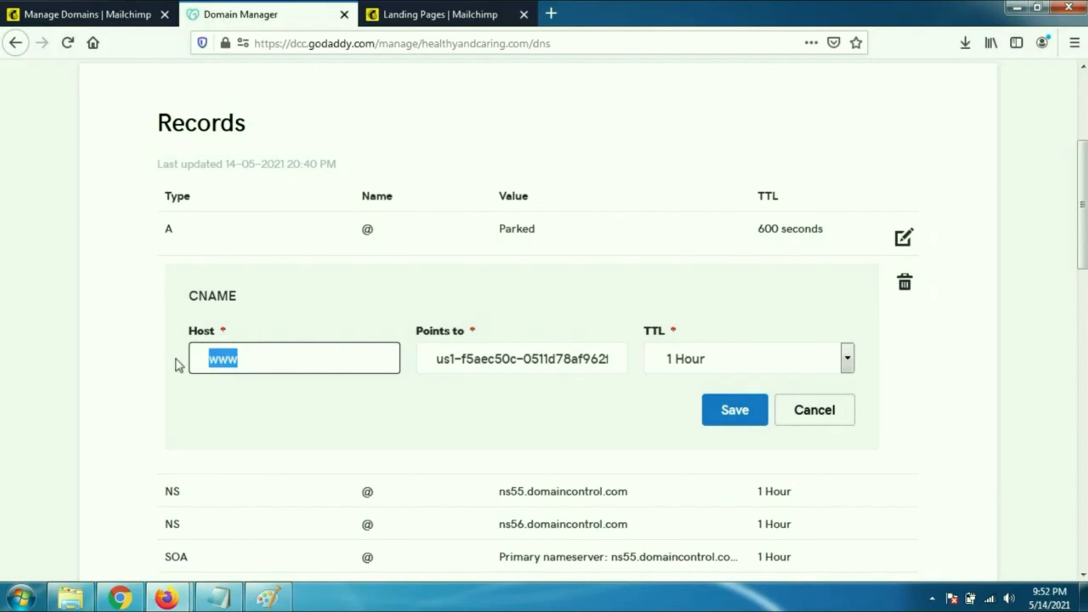
{"action": "left_click", "coordinate": [83, 14]}
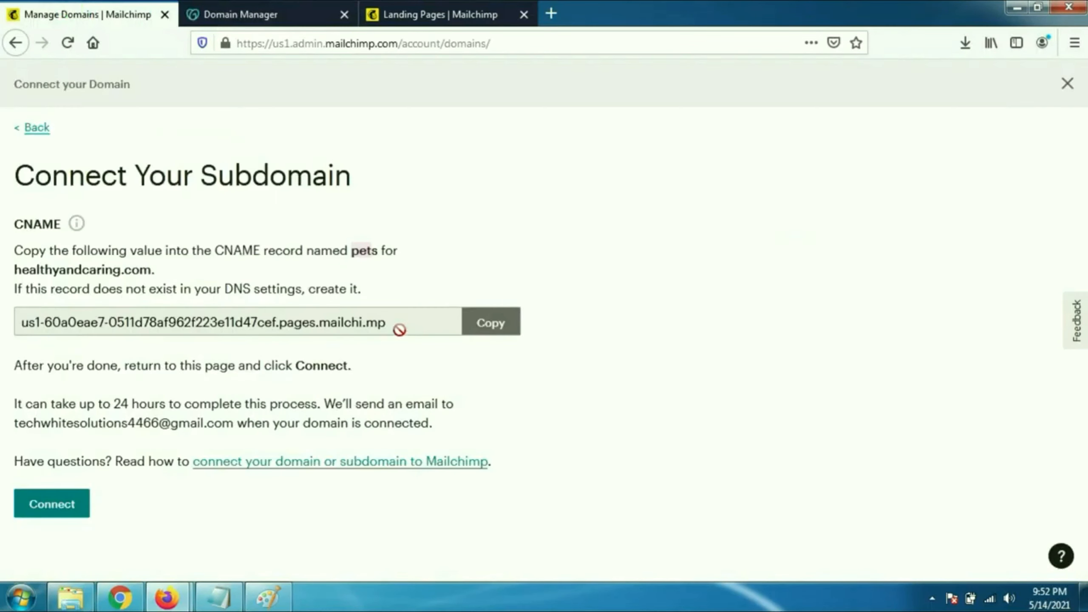
{"action": "left_click", "coordinate": [490, 321]}
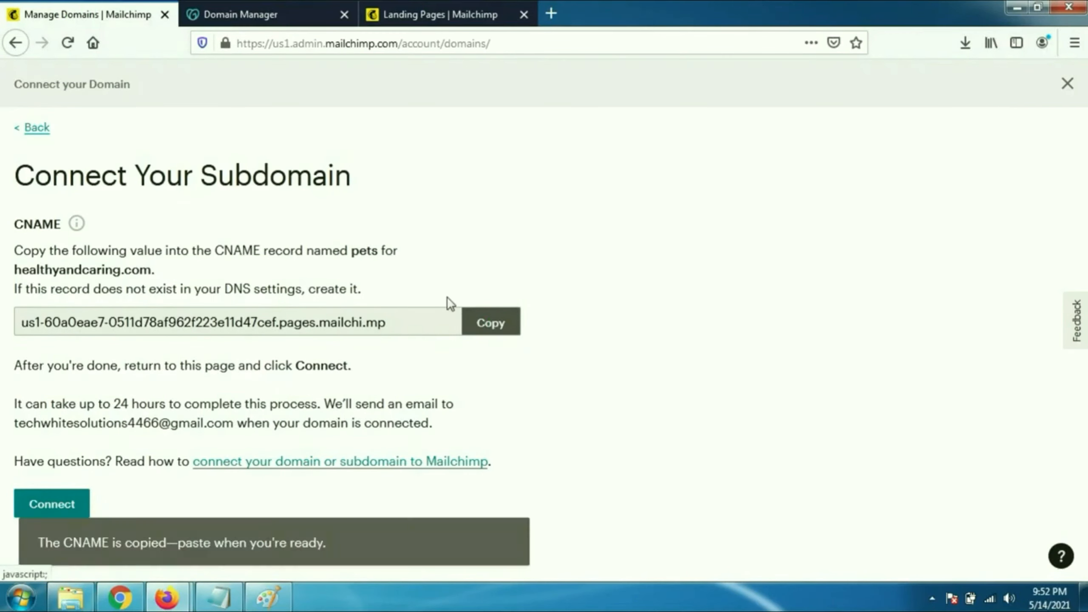
{"action": "left_click", "coordinate": [267, 13]}
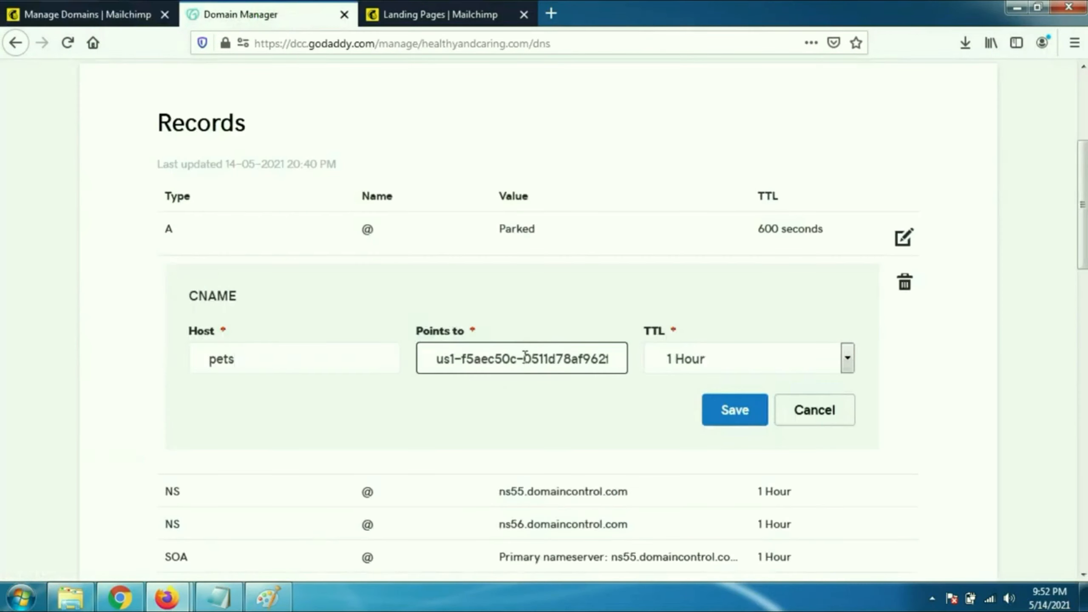
Set Points to us1-60a0eae7-0511d78af962 for host pets and save the CNAME record
{"action": "left_click", "coordinate": [521, 358]}
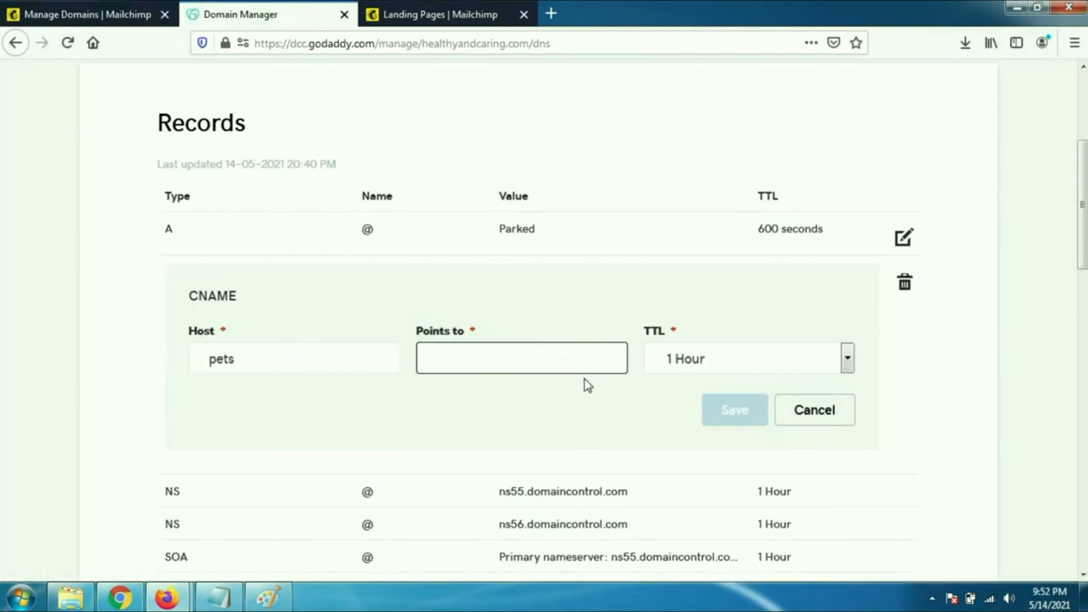
{"action": "left_click", "coordinate": [520, 358]}
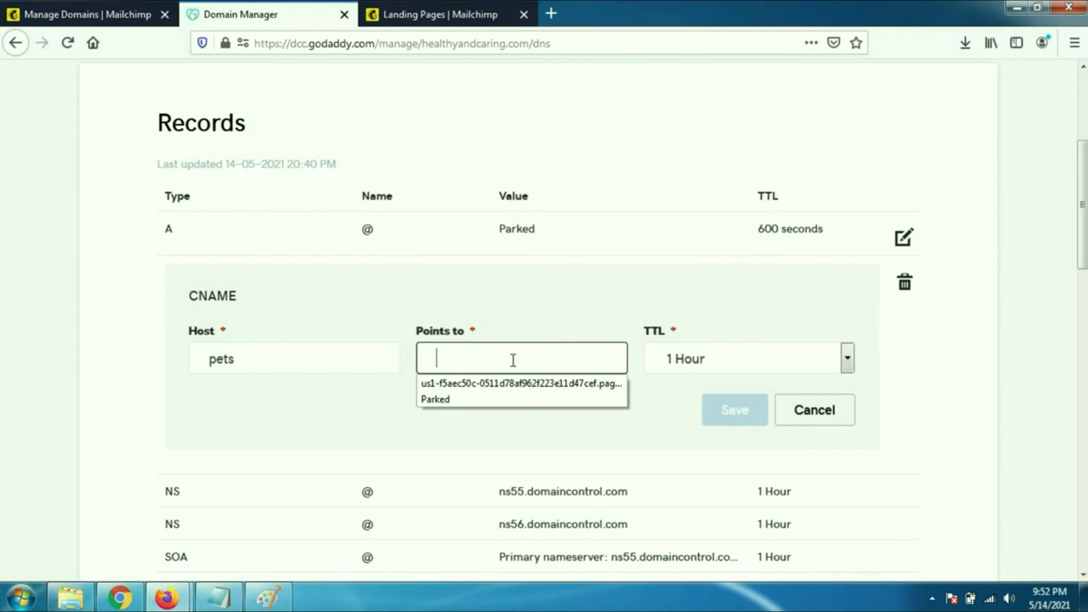
{"action": "left_click", "coordinate": [518, 383]}
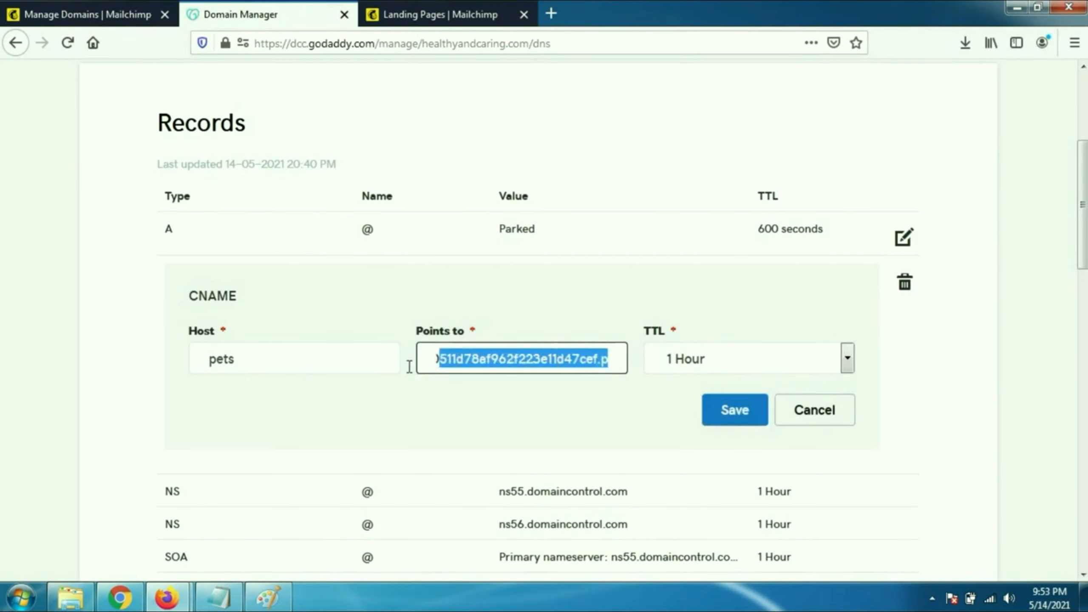
{"action": "type", "text": "us1-60a0eae7-0511d78af962"}
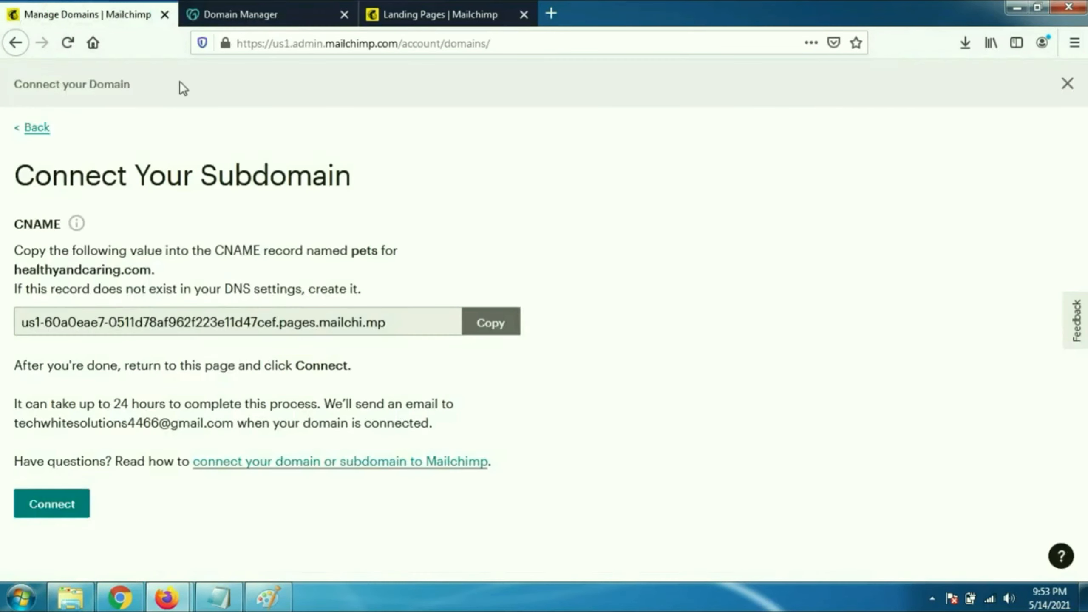
{"action": "mouse_move", "coordinate": [219, 96]}
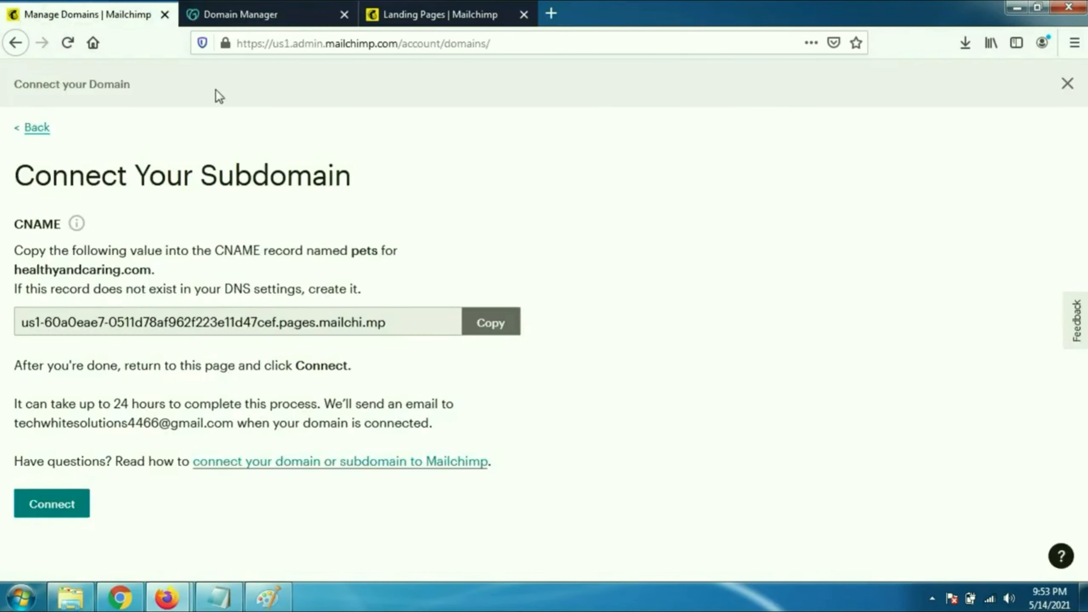
{"action": "left_click", "coordinate": [267, 14]}
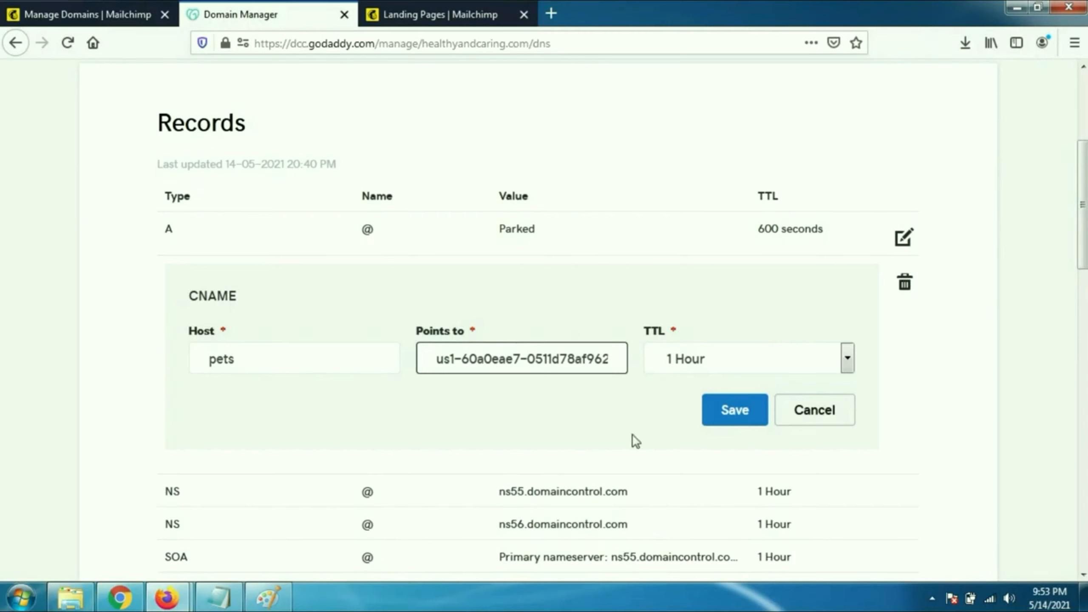
{"action": "left_click", "coordinate": [734, 410]}
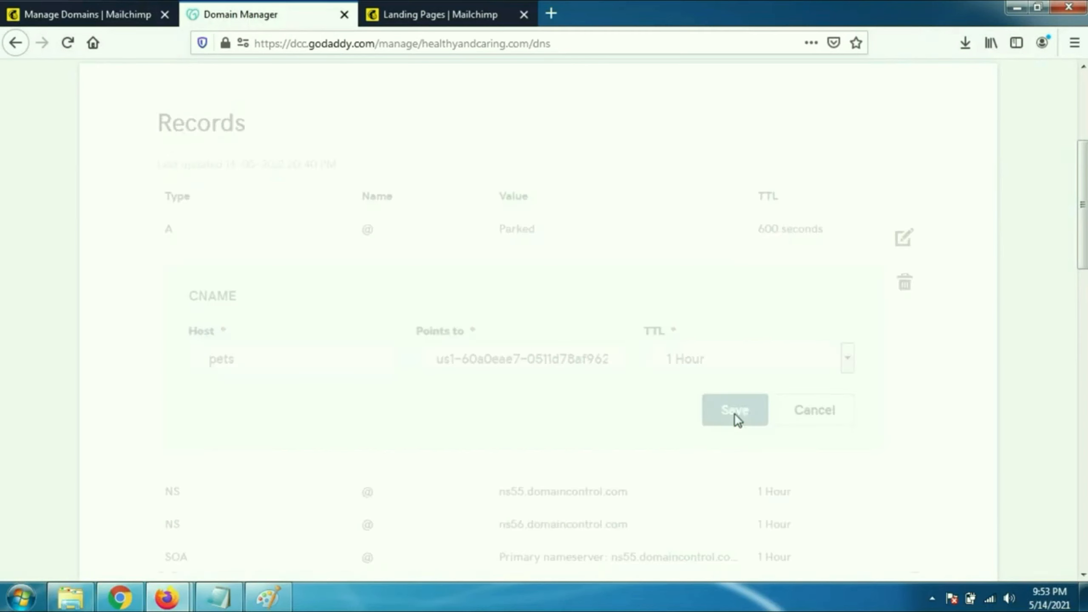
{"action": "left_click", "coordinate": [734, 409]}
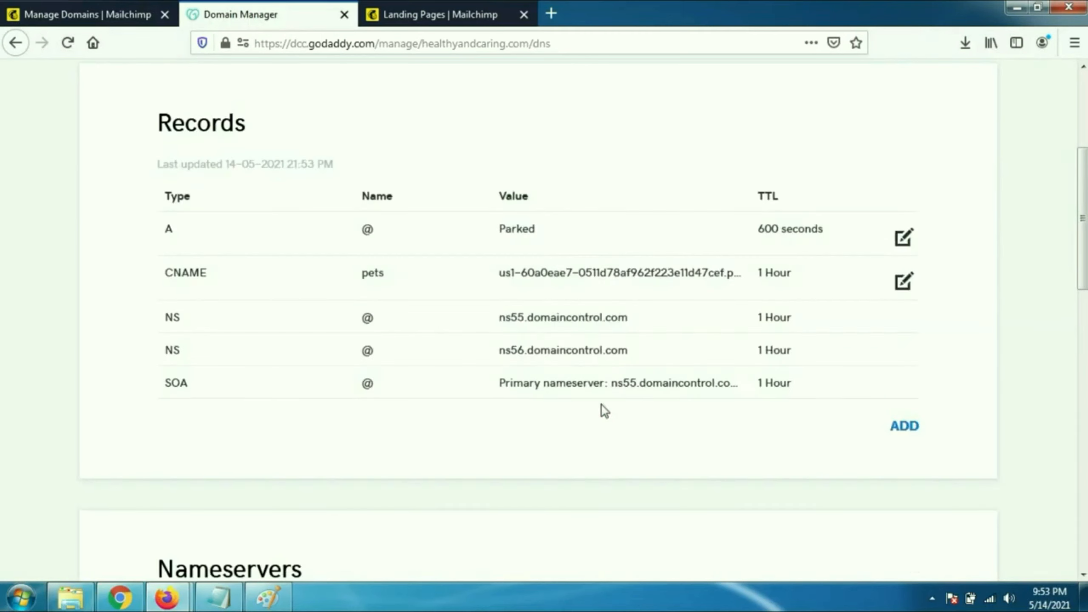
{"action": "mouse_move", "coordinate": [94, 42]}
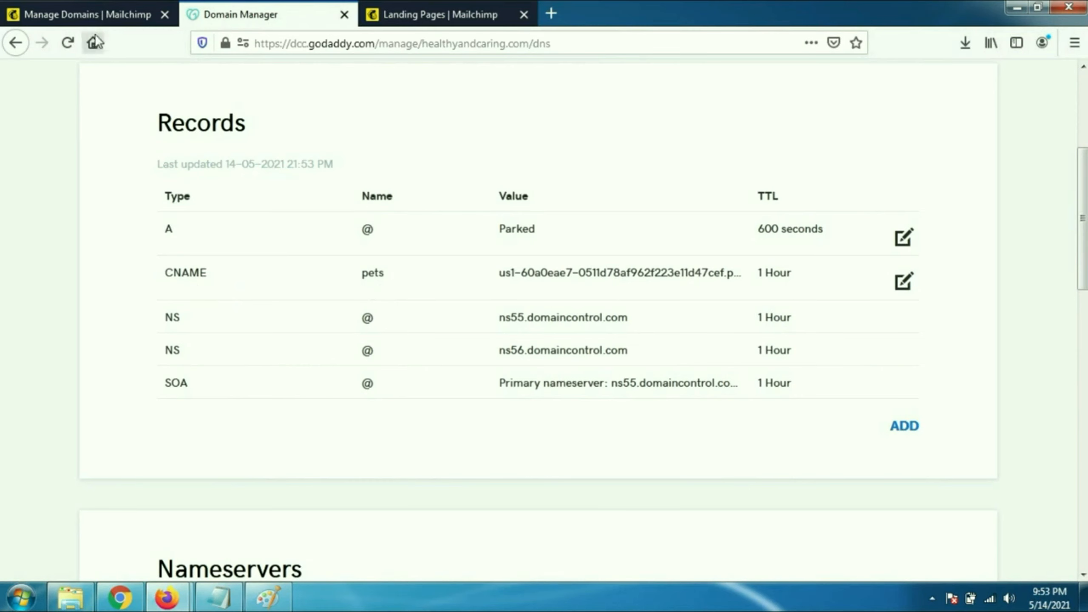
Reload GoDaddy's DNS page, confirm the pets CNAME row remains, and return to Mailchimp's Domains Overview
{"action": "left_click", "coordinate": [66, 42]}
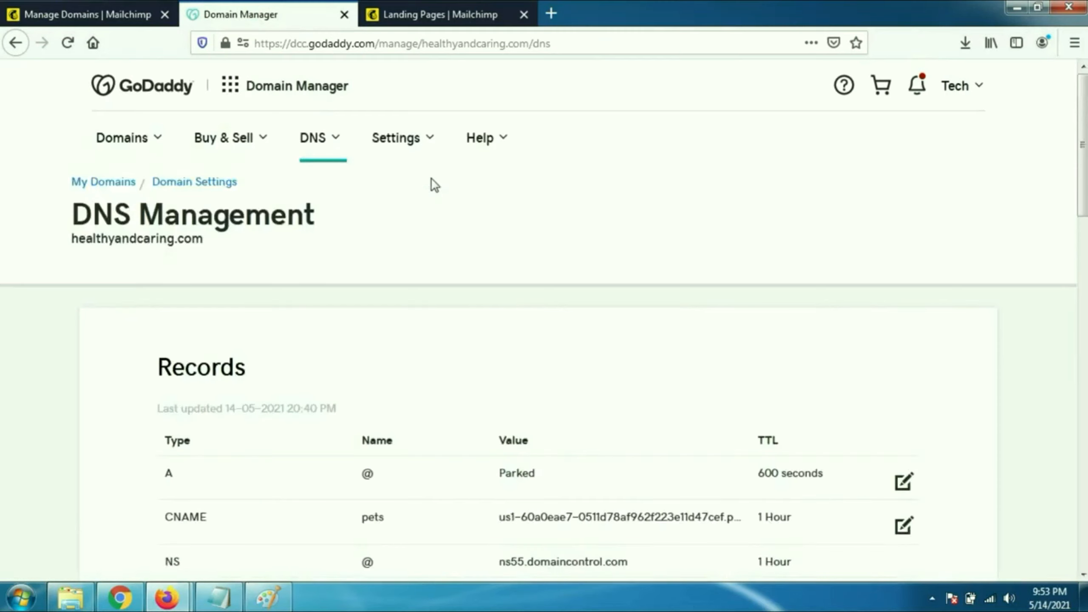
{"action": "scroll", "scroll_direction": "down", "scroll_amount": 3}
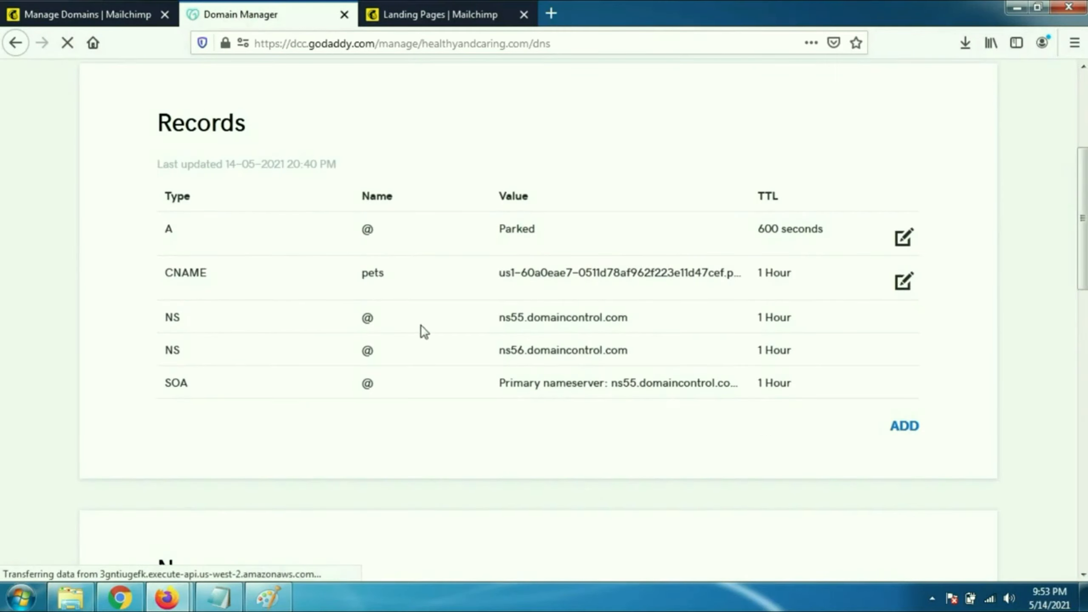
{"action": "left_click", "coordinate": [86, 14]}
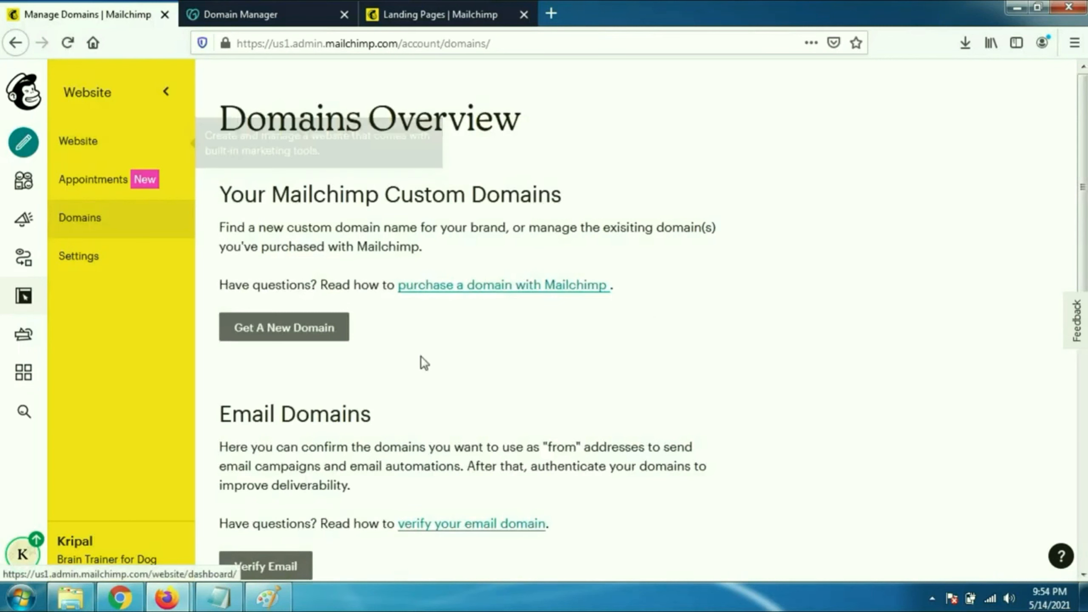
Confirm pets.healthyandcaring.com shows Connected, then reopen the Trainer for Dog landing page
{"action": "scroll", "scroll_direction": "down", "scroll_amount": 3}
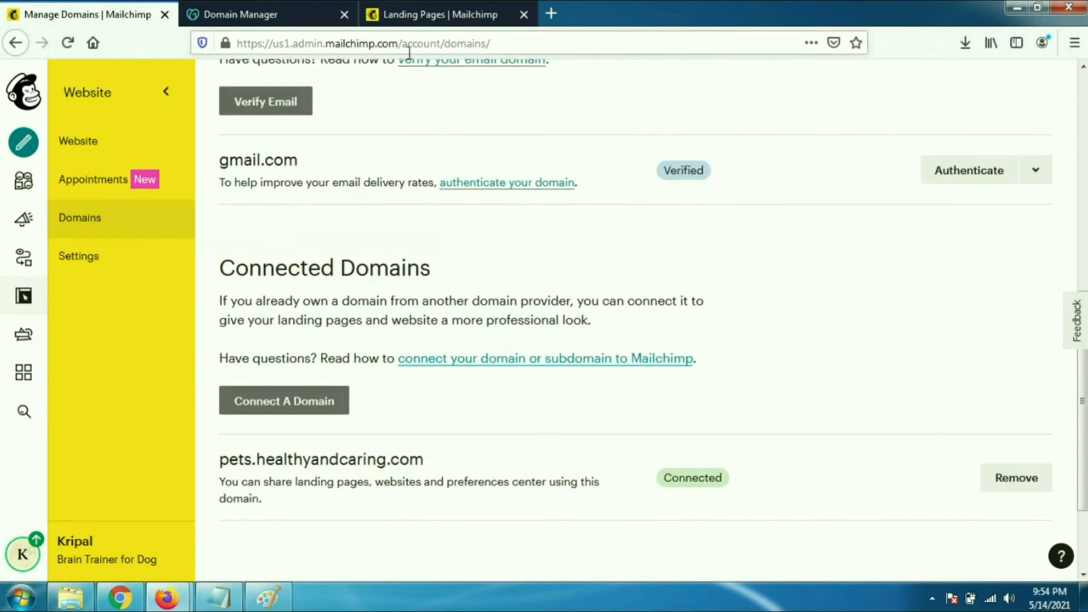
{"action": "left_click", "coordinate": [437, 13]}
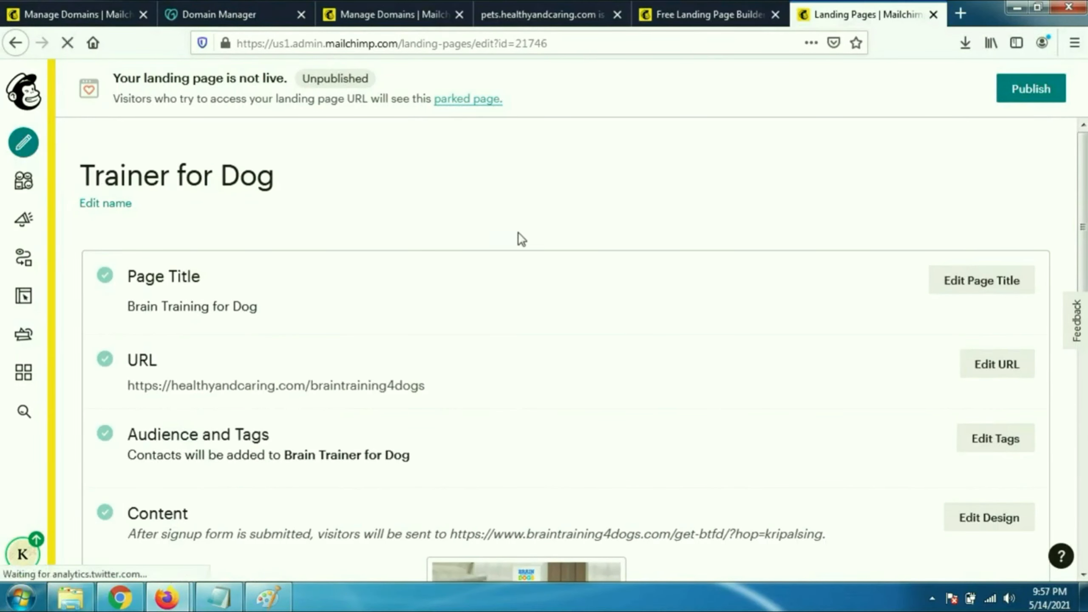
Switch the URL to custom domain pets.healthyandcaring.com with path braintraining4dogs and save it
{"action": "scroll", "scroll_direction": "down", "scroll_amount": 3}
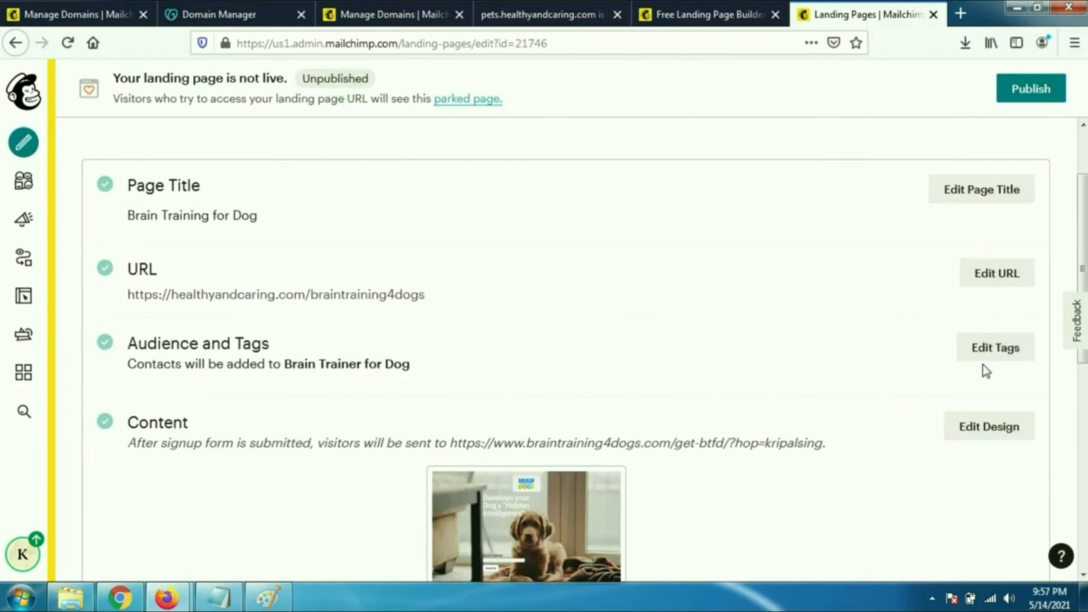
{"action": "left_click", "coordinate": [995, 271]}
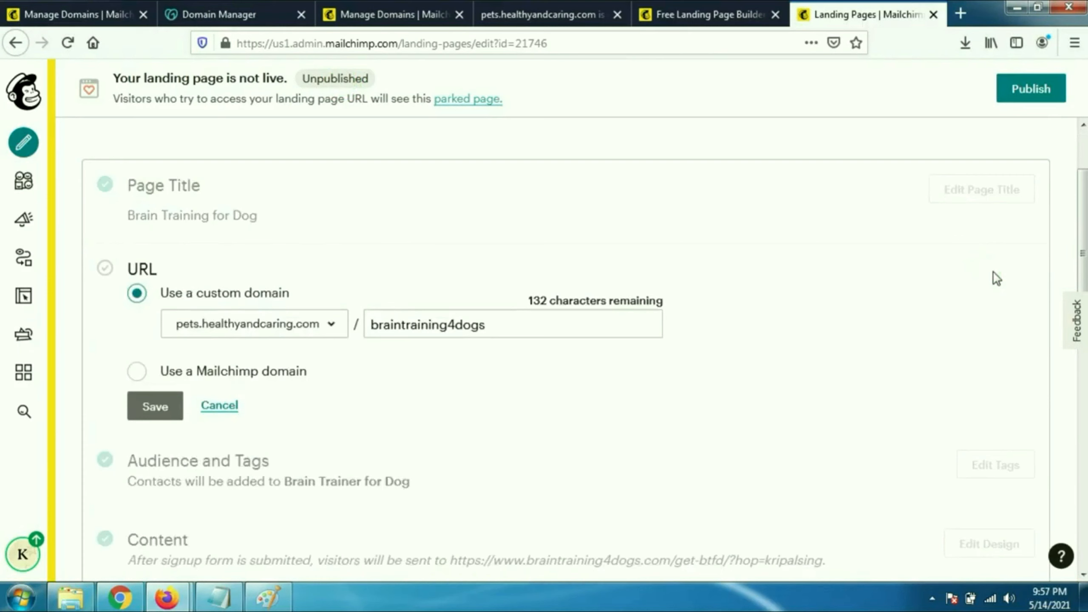
{"action": "left_click", "coordinate": [331, 324]}
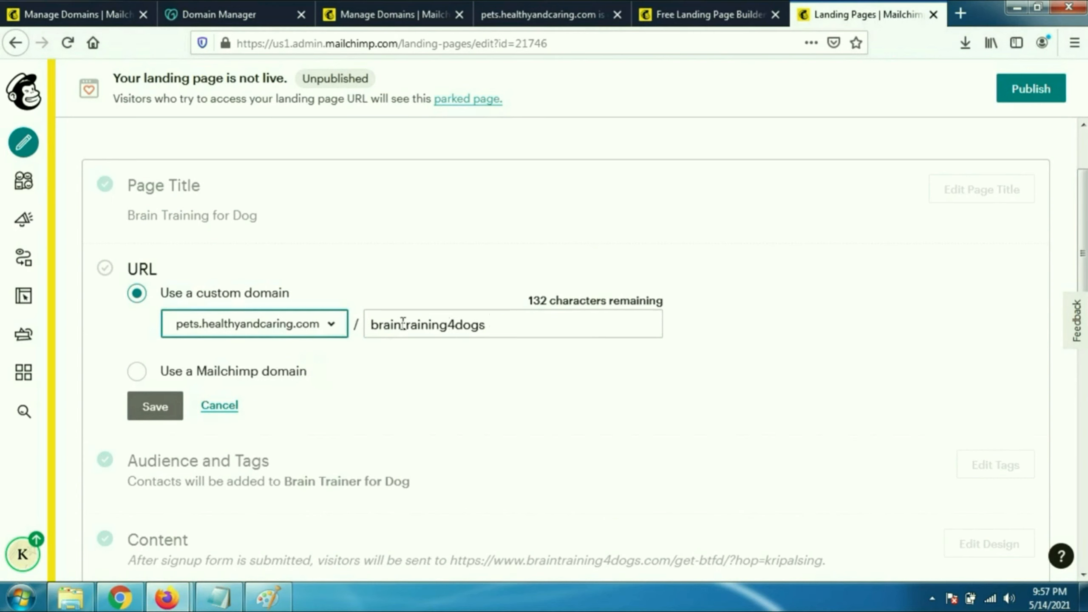
{"action": "left_click", "coordinate": [254, 323]}
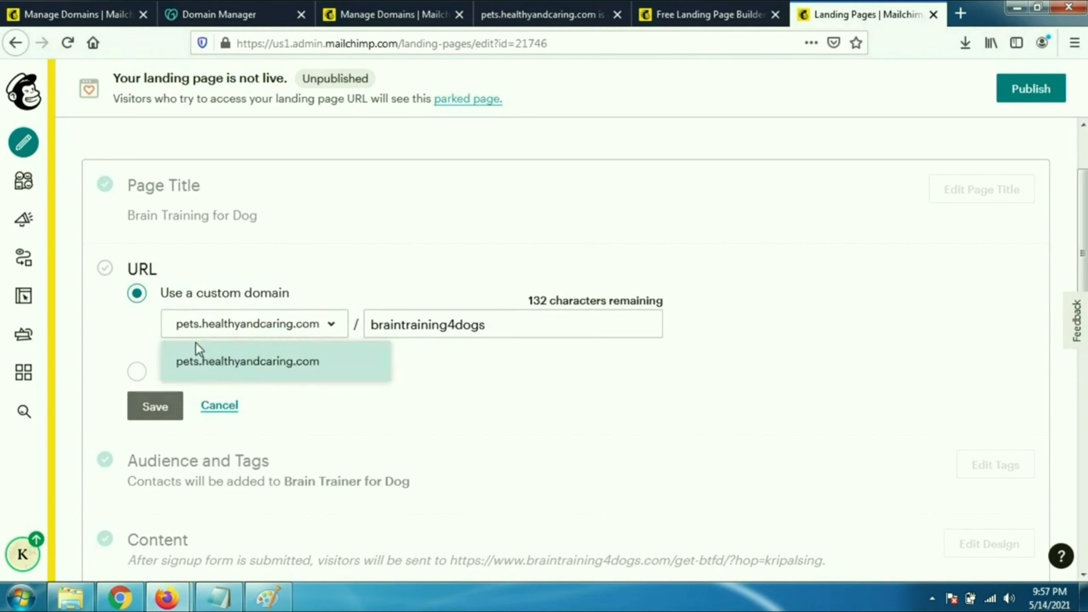
{"action": "mouse_move", "coordinate": [291, 368]}
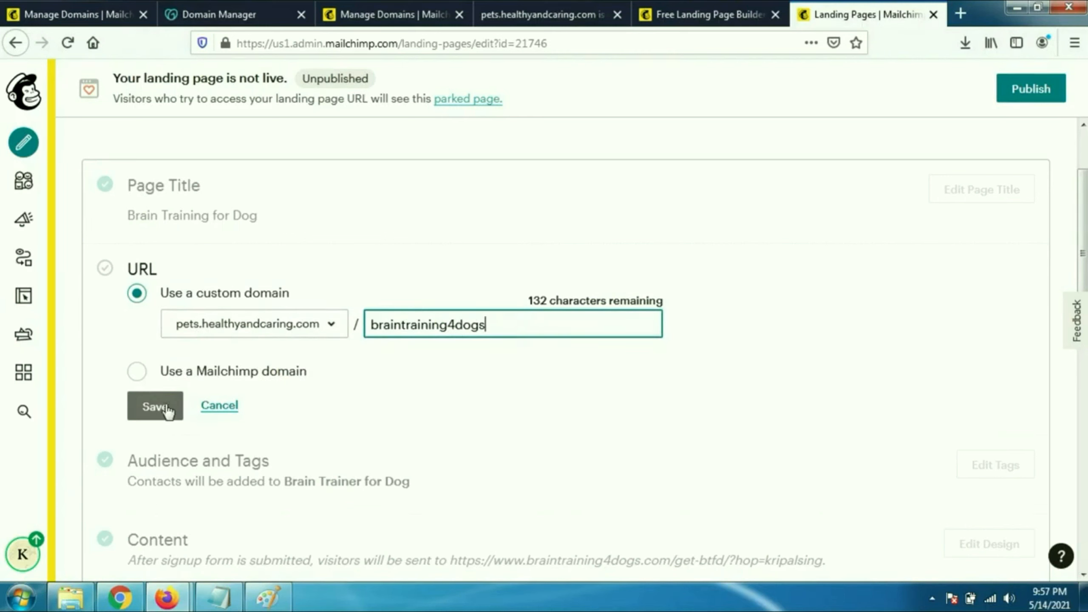
{"action": "left_click", "coordinate": [154, 406]}
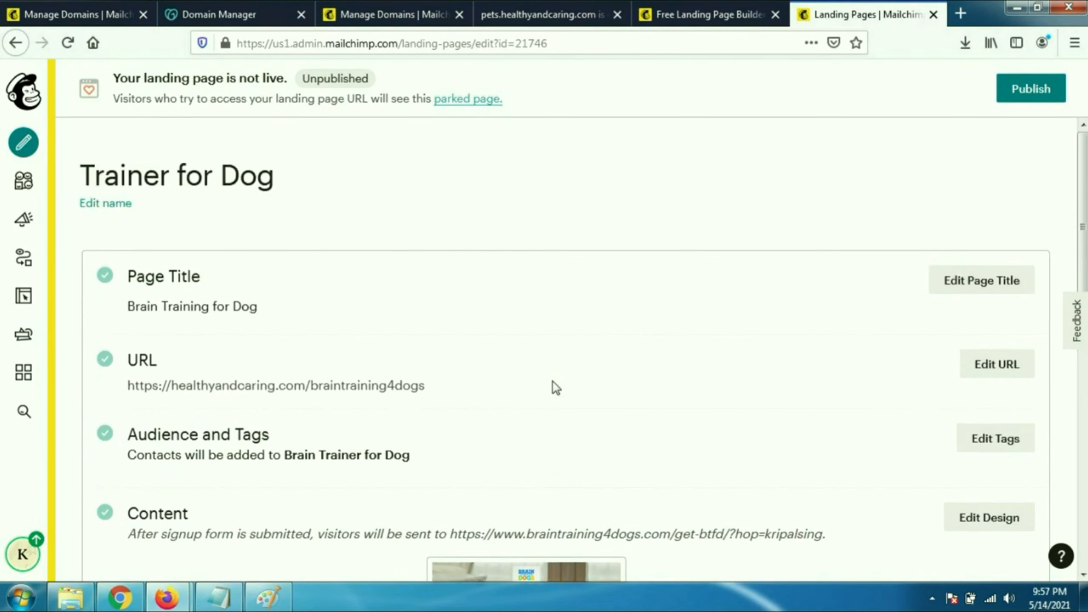
{"action": "mouse_move", "coordinate": [477, 373]}
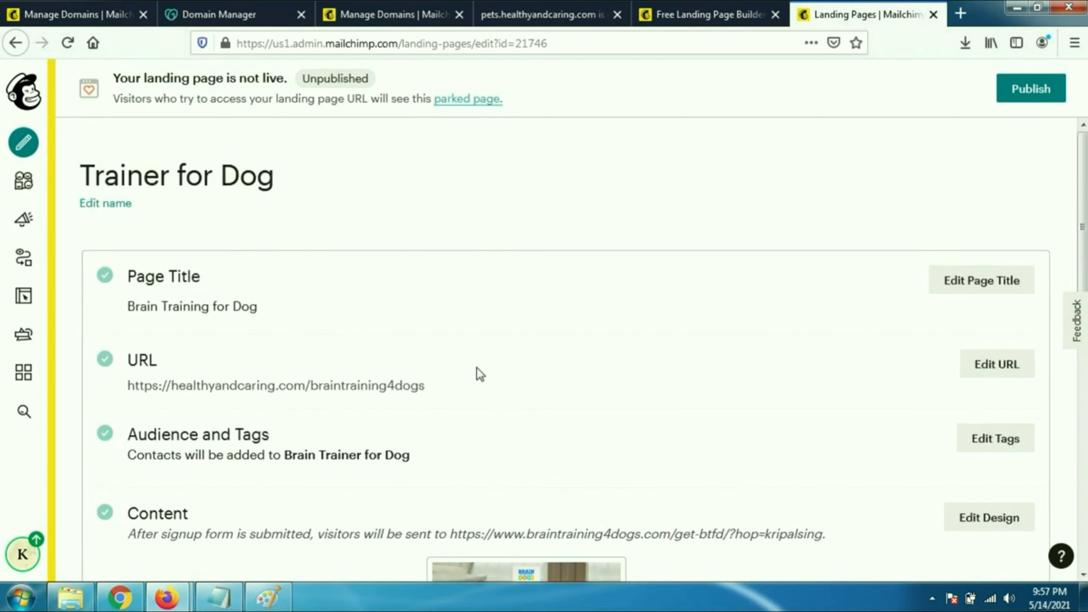